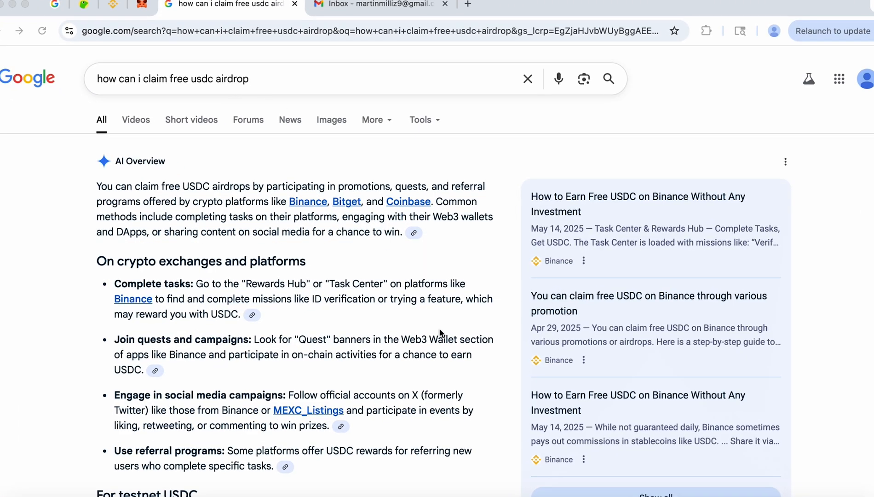
Scroll through the 'Claim 750 USDC Airdrop FOR FREE' note to read its secret code and steps.
scroll("down", 3)
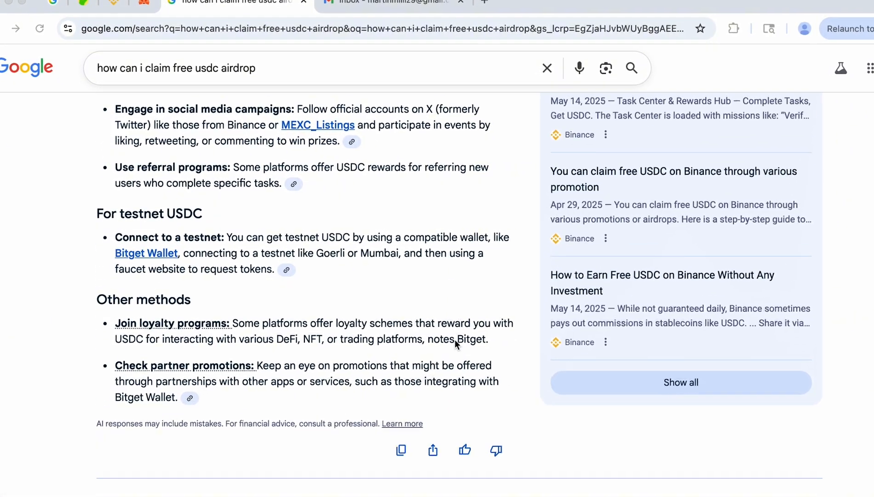
scroll("down", 3)
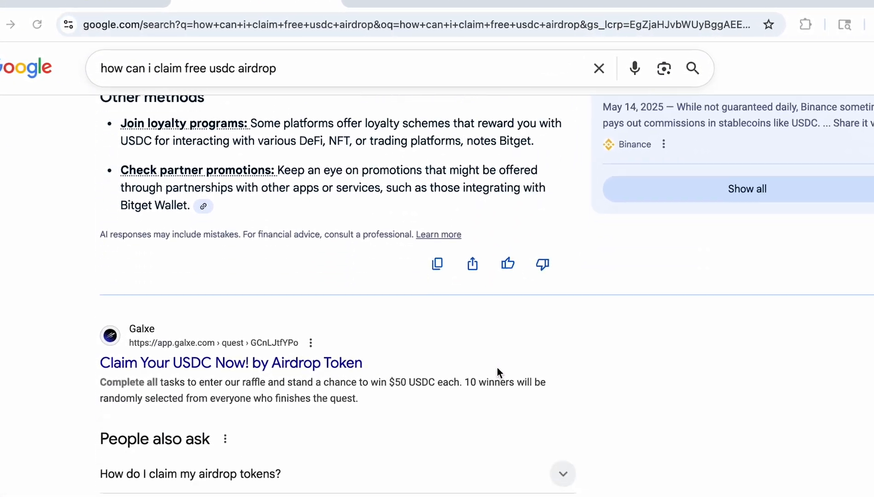
scroll("down", 3)
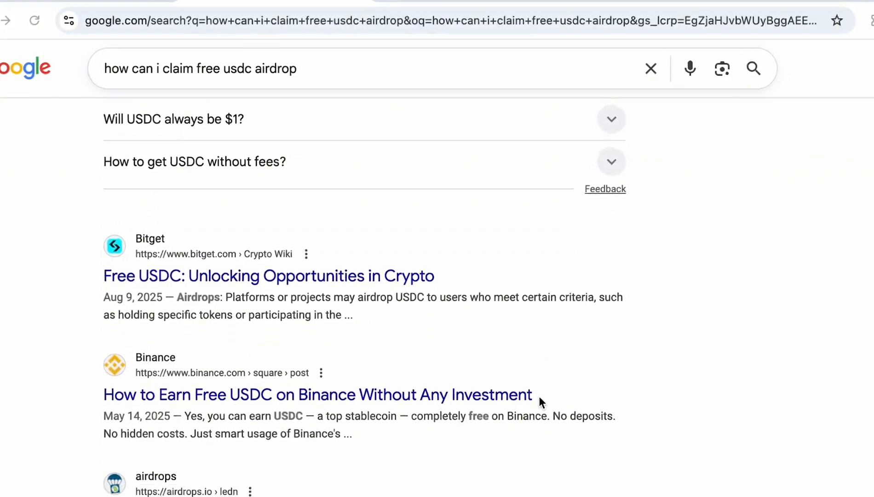
scroll("down", 3)
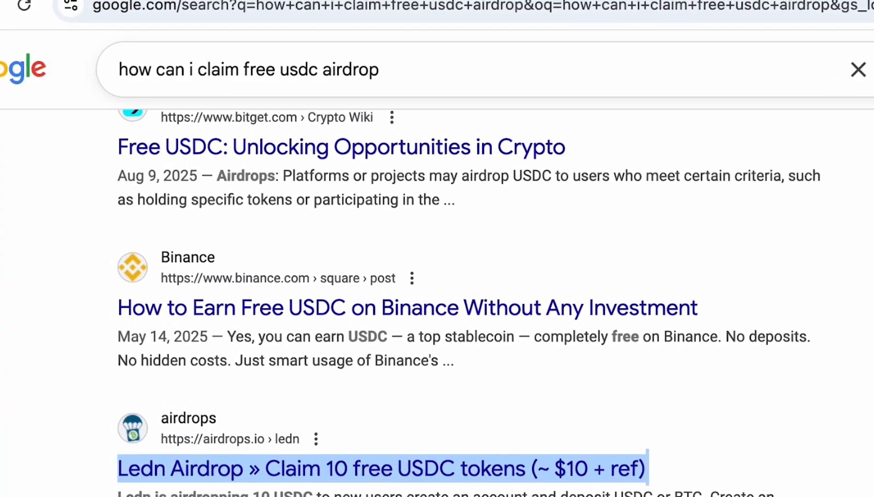
scroll("down", 3)
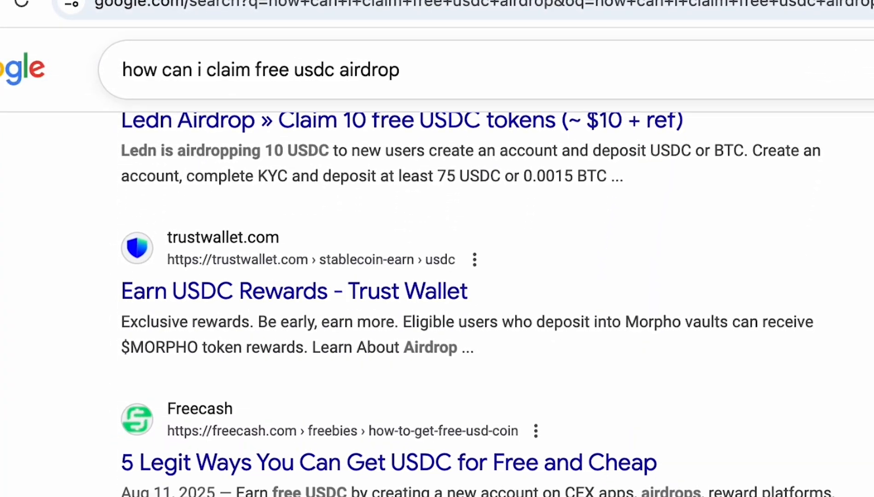
scroll("down", 3)
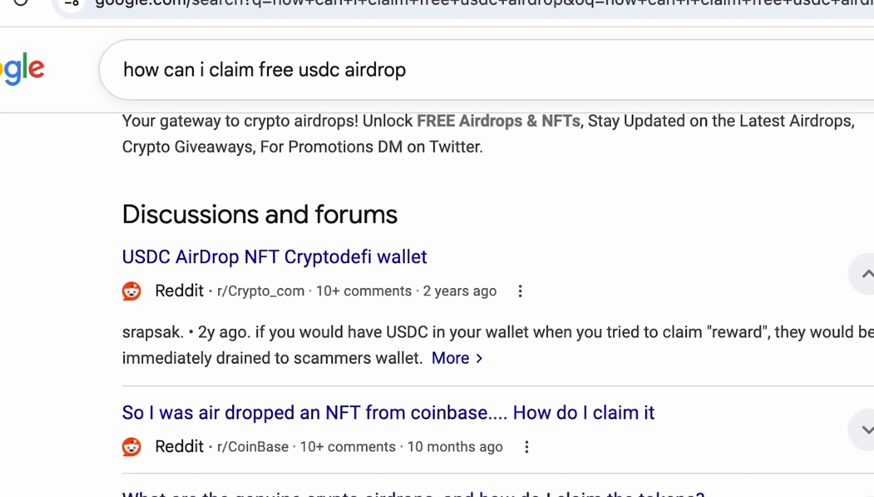
scroll("down", 3)
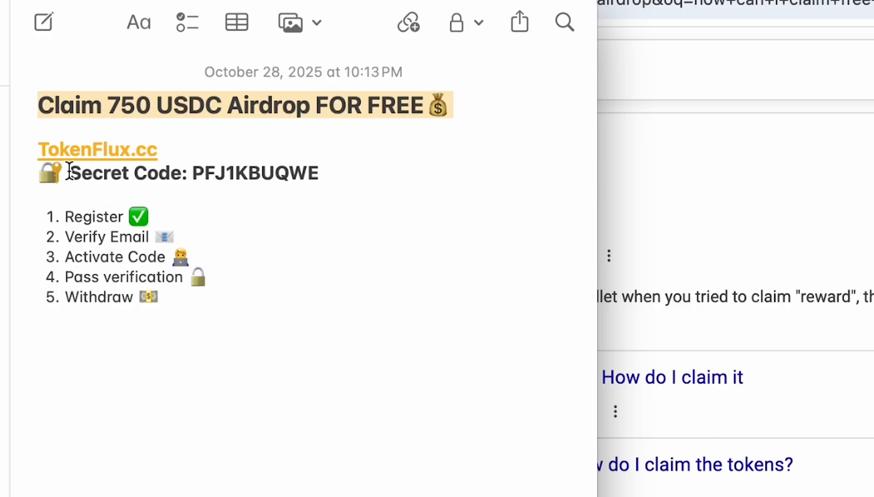
mouse_move(333, 177)
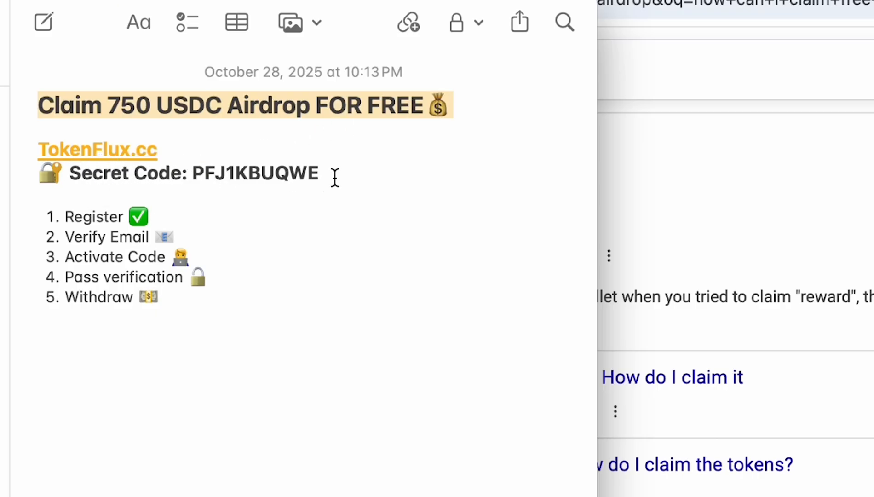
mouse_move(49, 216)
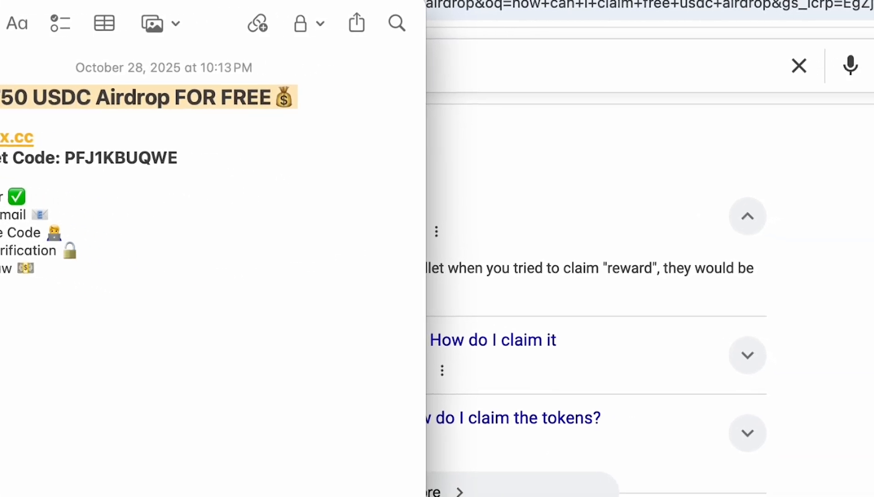
Open the Trust Wallet extension and view the $108.87 balance in USDT and TRX.
left_click(628, 7)
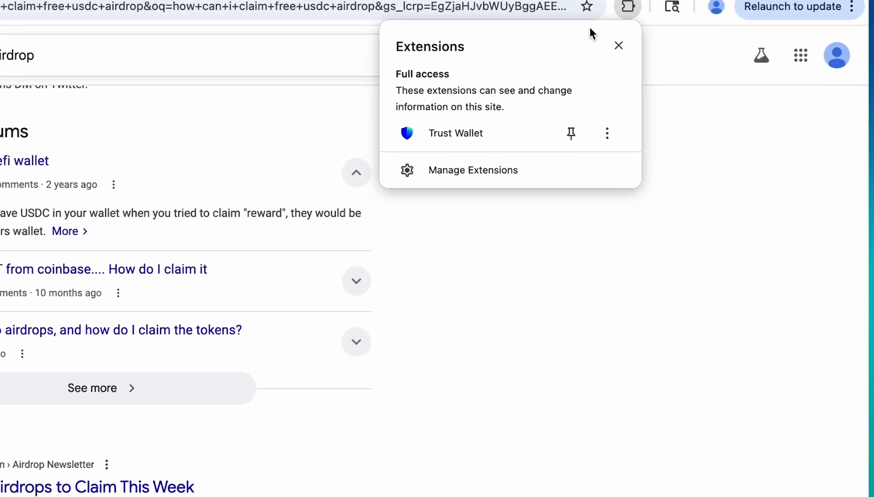
left_click(456, 132)
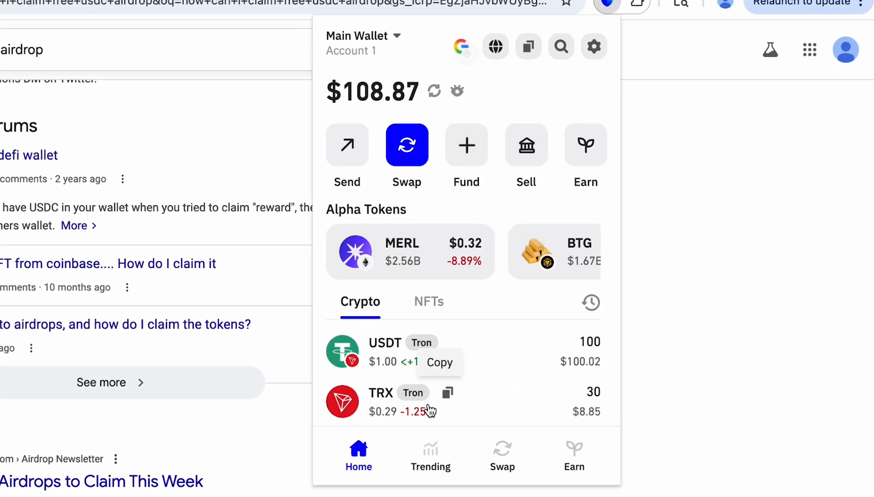
mouse_move(478, 368)
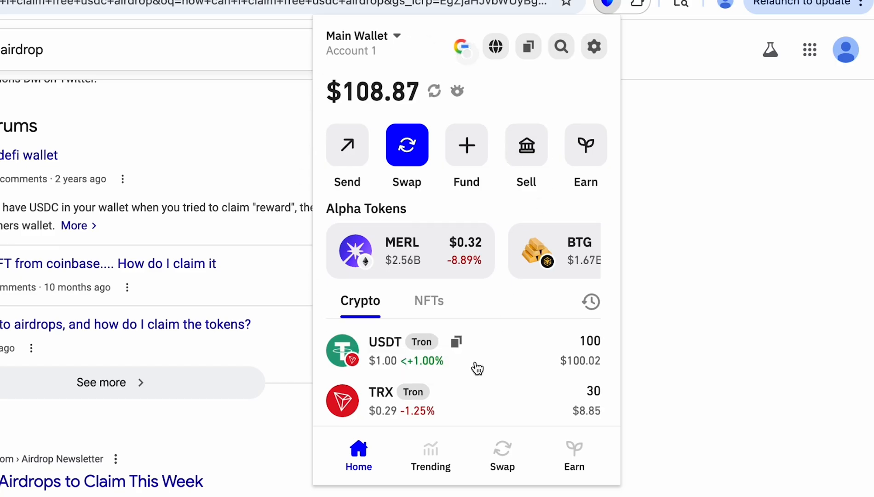
scroll("down", 3)
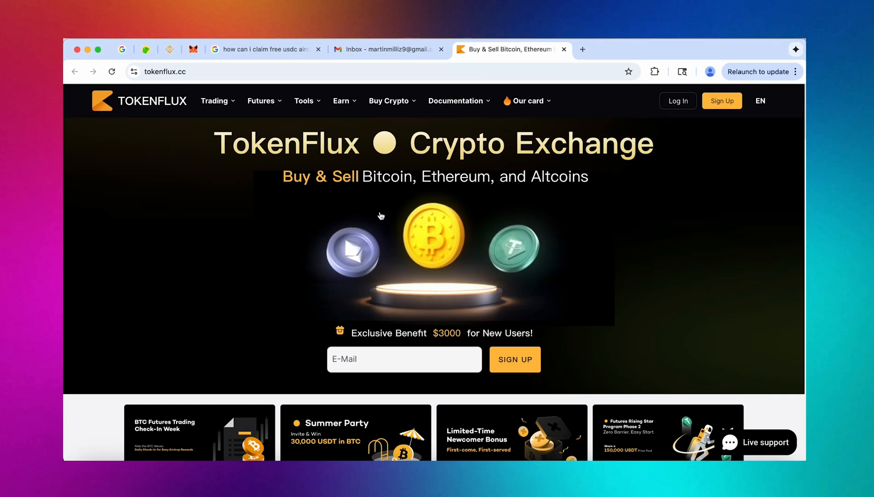
scroll("down", 3)
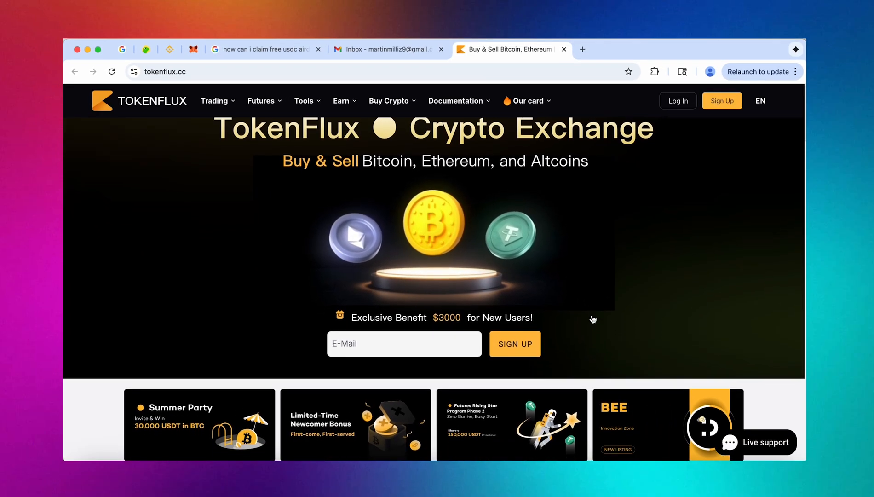
scroll("down", 3)
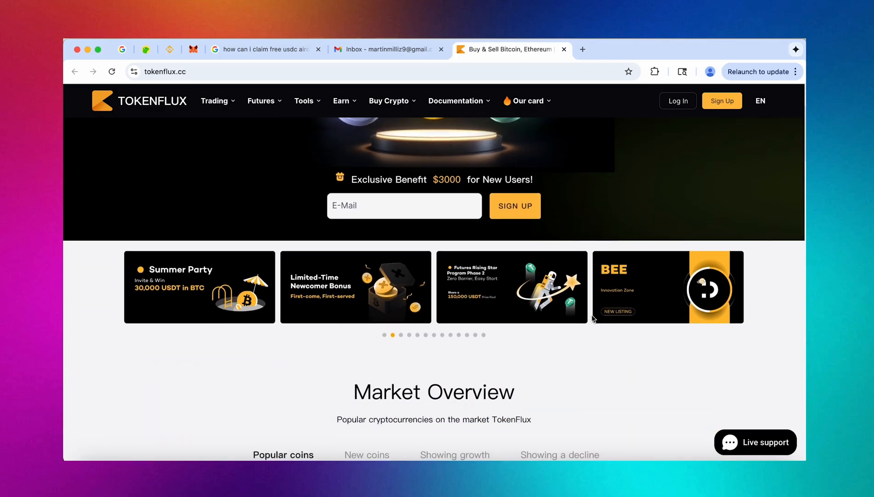
scroll("down", 3)
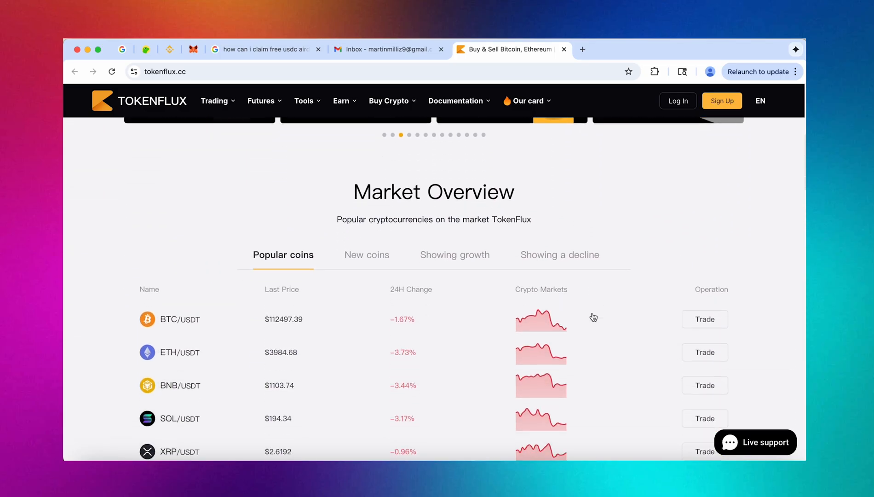
scroll("down", 3)
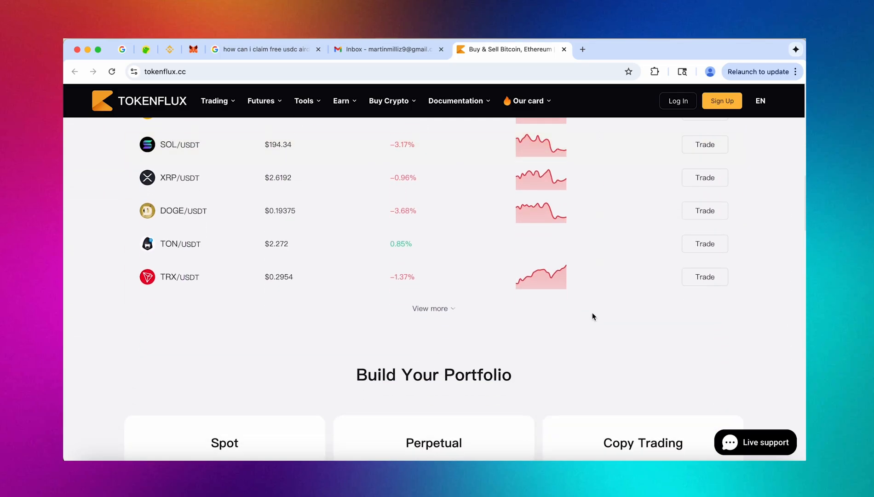
scroll("down", 3)
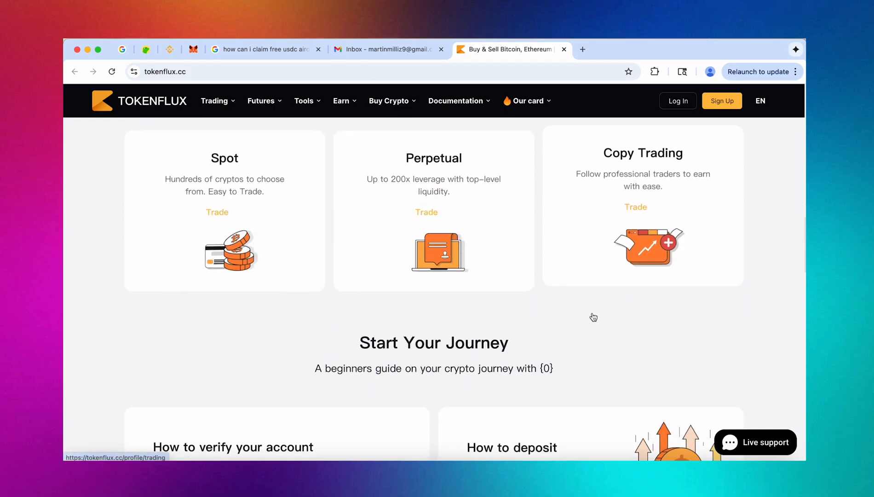
scroll("down", 3)
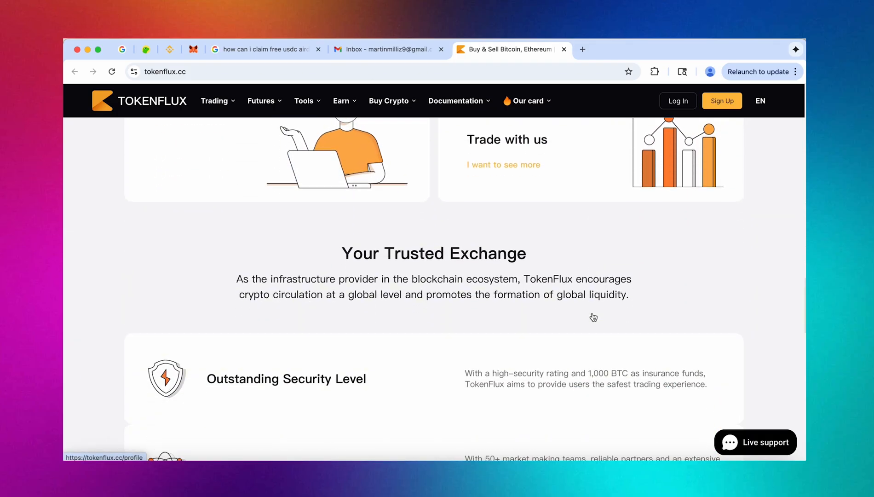
scroll("down", 3)
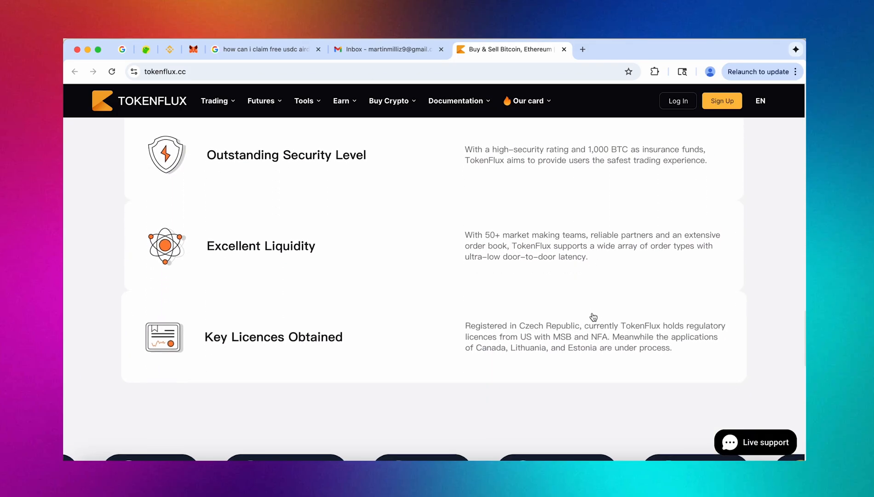
scroll("down", 3)
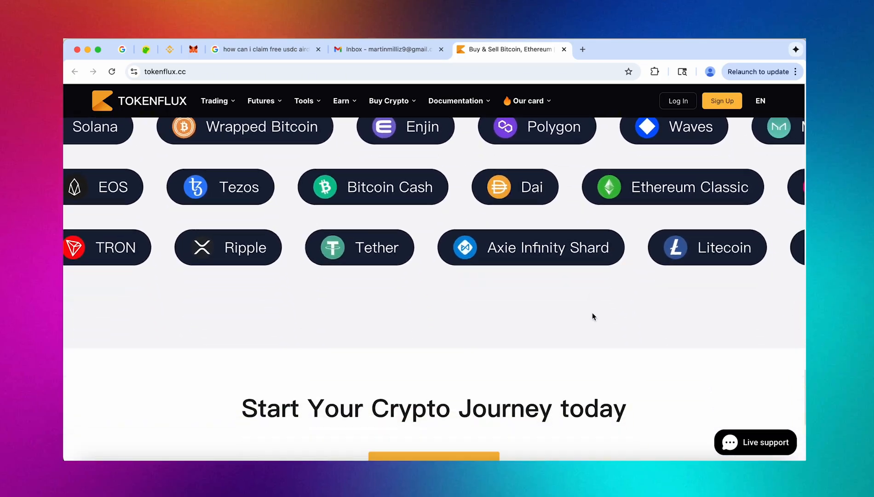
scroll("down", 3)
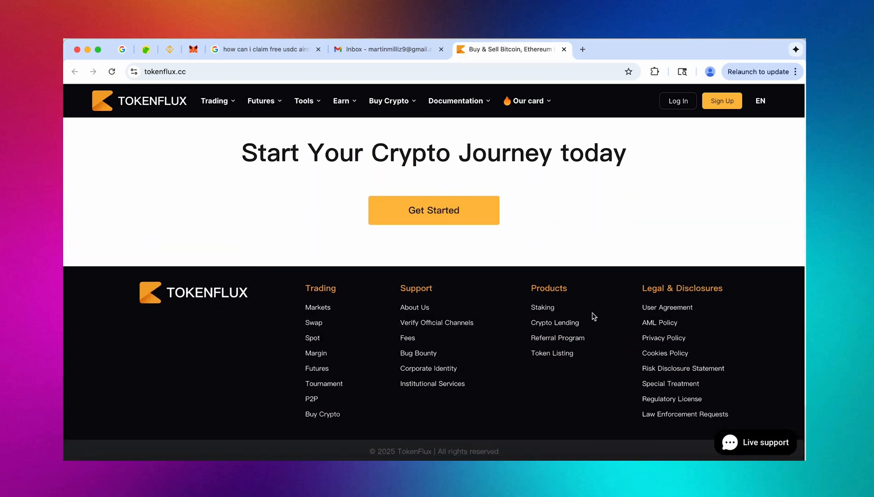
mouse_move(673, 178)
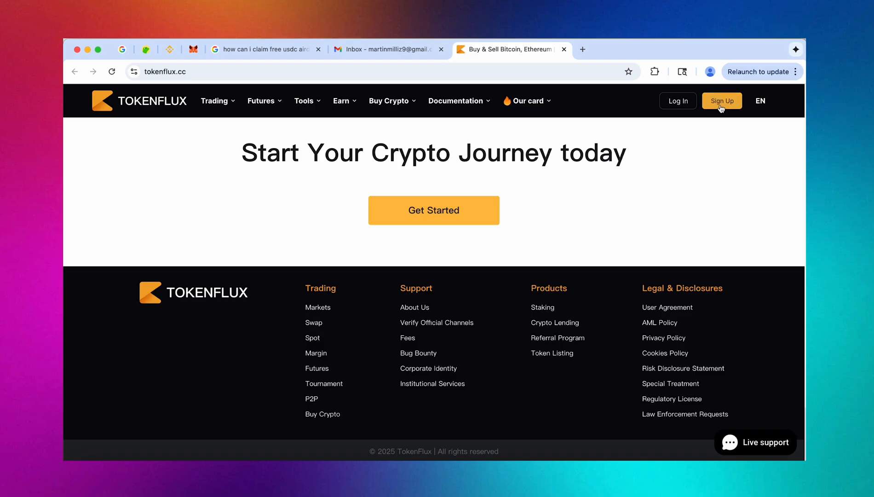
left_click(722, 100)
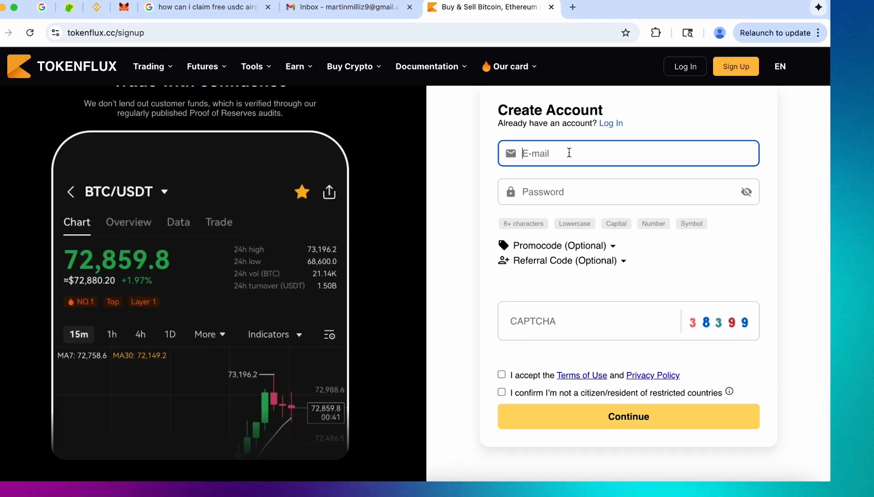
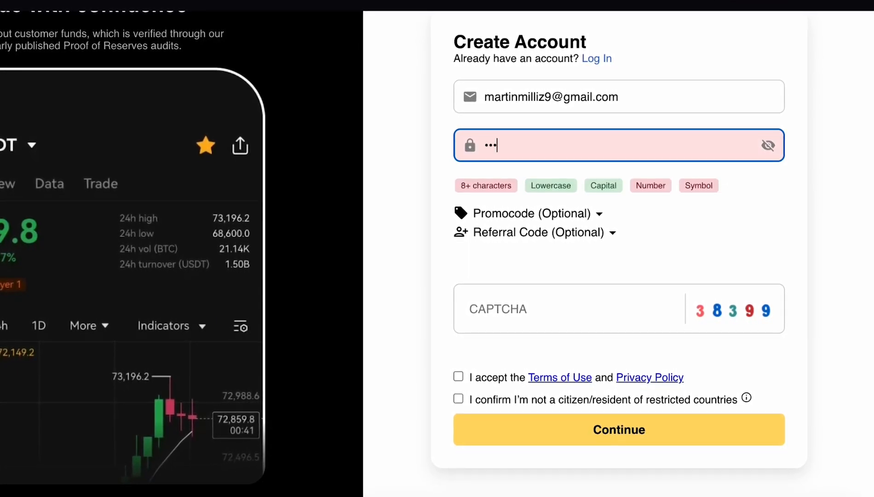
Enter the password and captcha 38399, submit the registration, and switch to Gmail.
type("password")
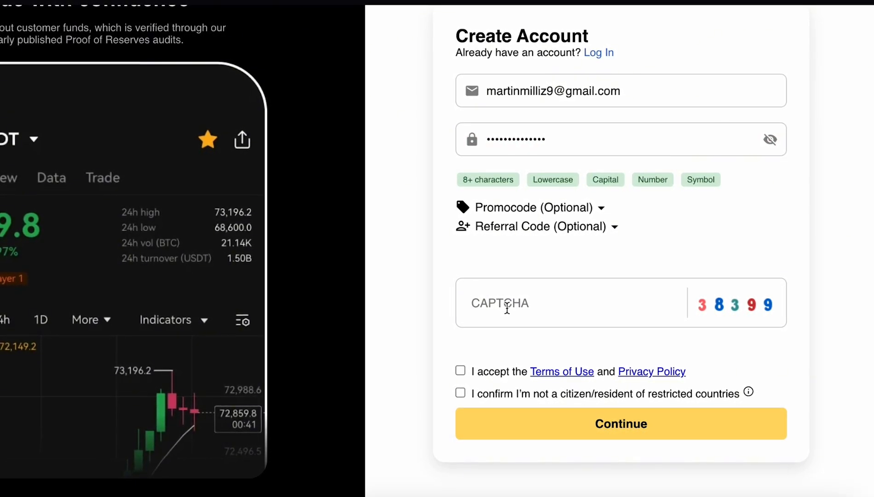
type("383")
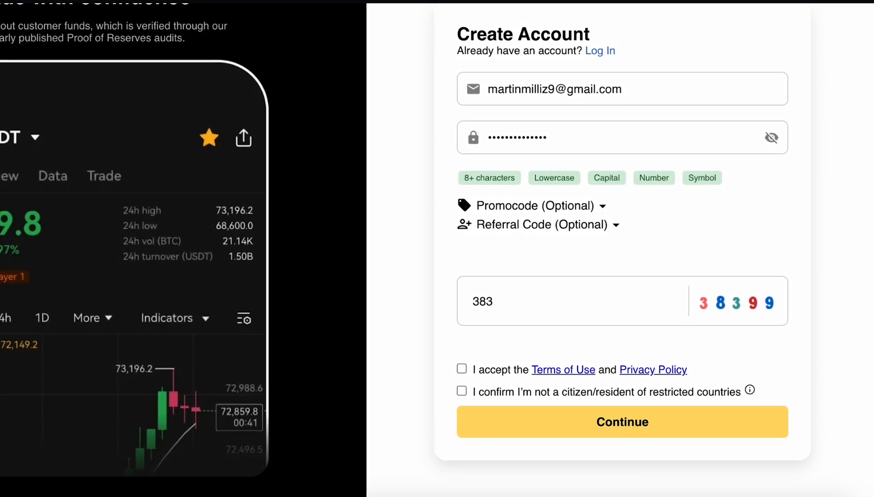
type("99")
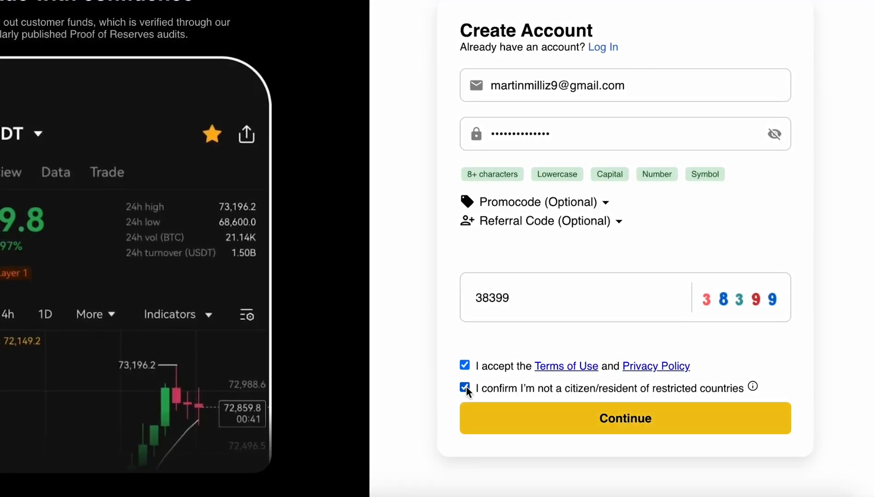
left_click(625, 418)
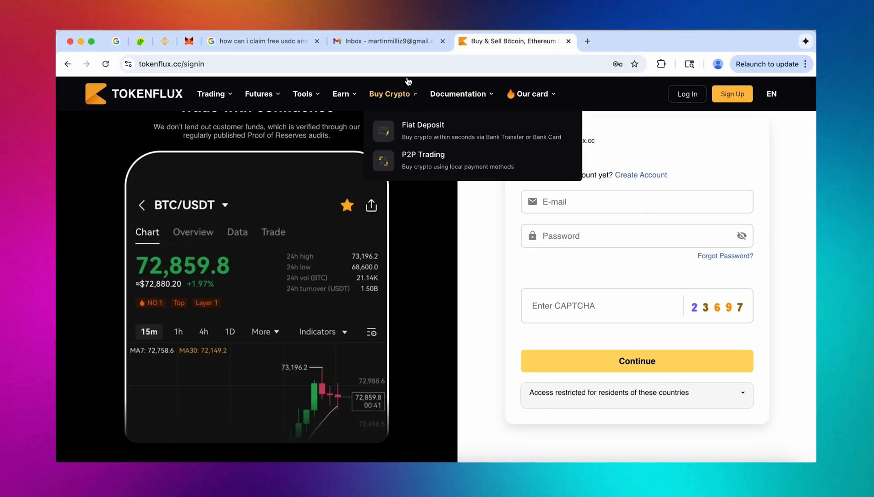
left_click(389, 40)
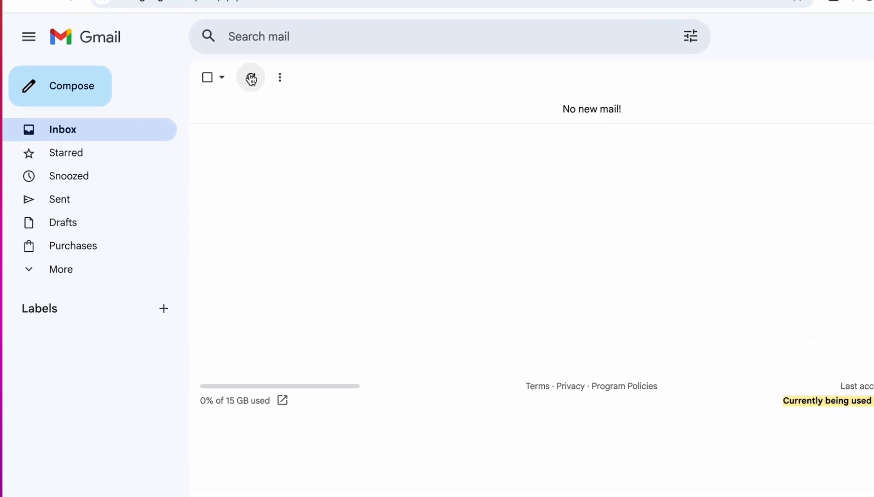
Find the TokenFlux confirmation email in Spam, mark it not spam, and confirm the address.
left_click(60, 269)
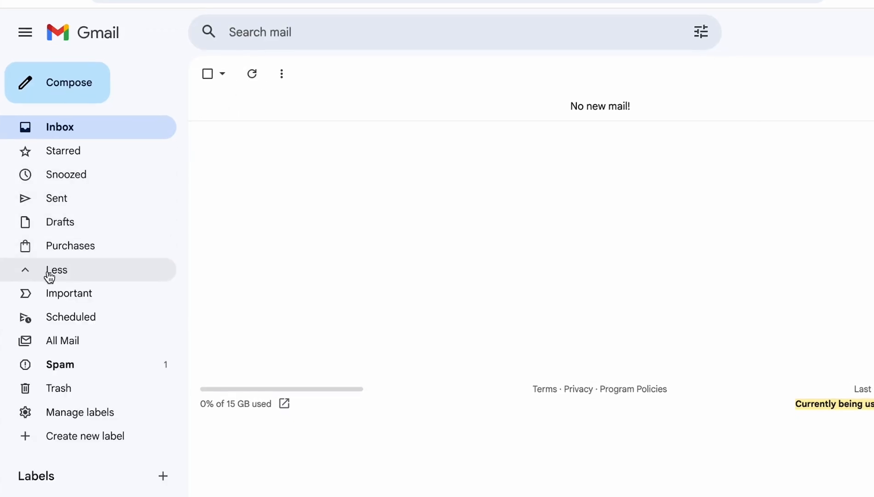
mouse_move(69, 364)
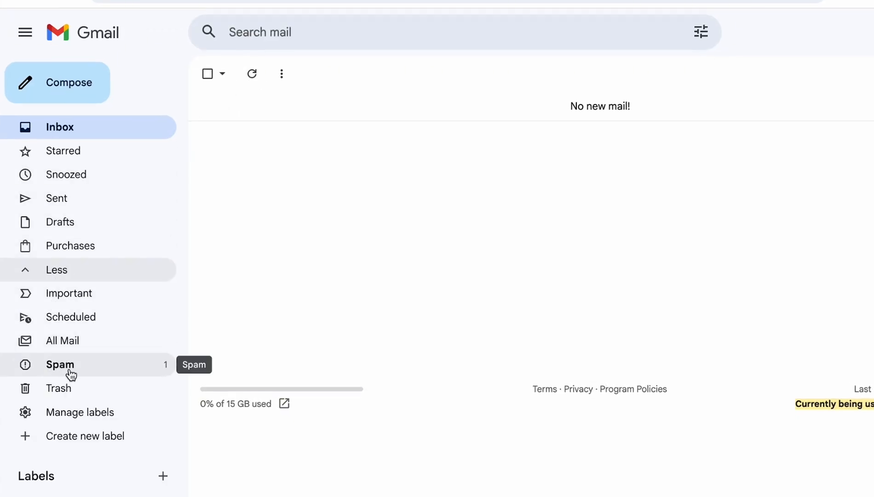
left_click(59, 365)
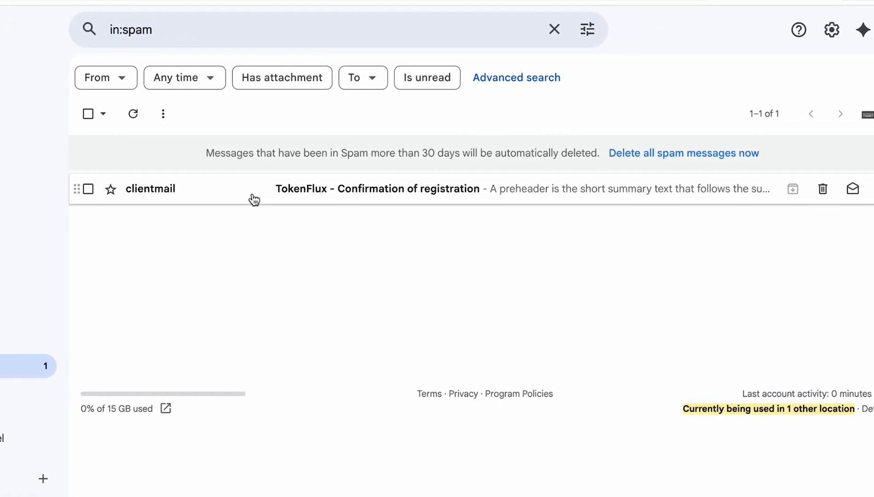
left_click(379, 189)
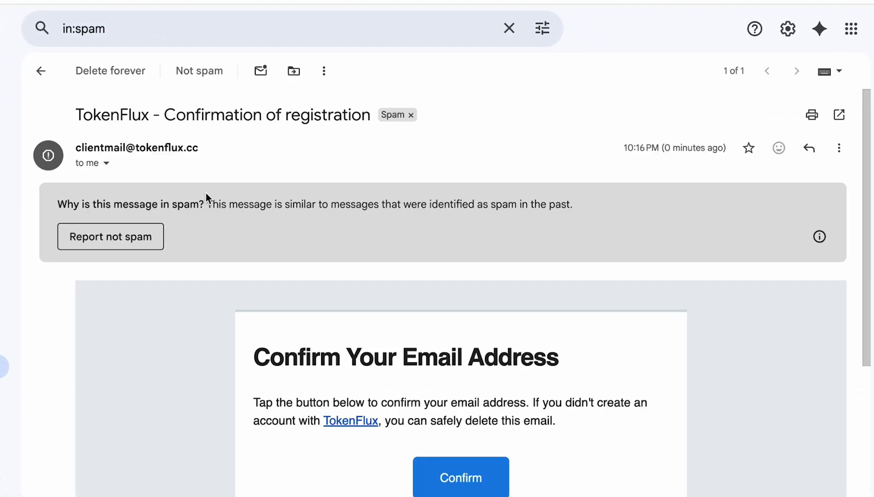
left_click(110, 236)
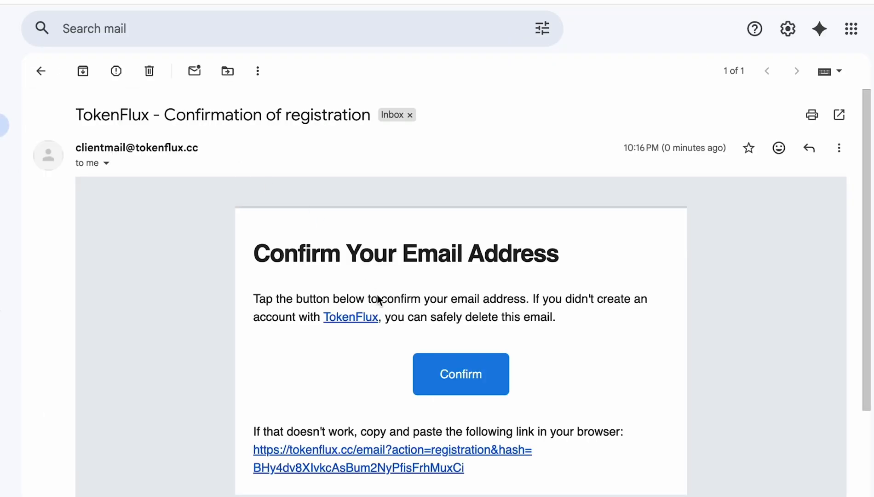
left_click(460, 374)
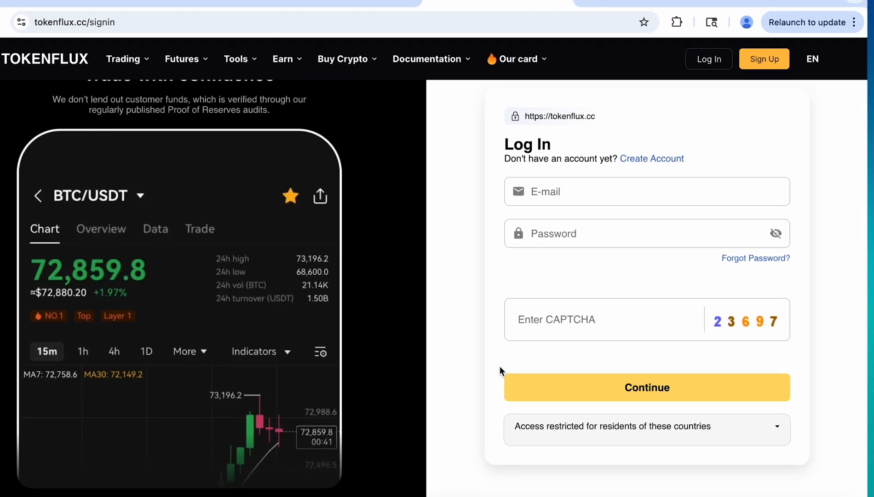
Log in to TokenFlux with the saved email, password and captcha 23697.
left_click(635, 191)
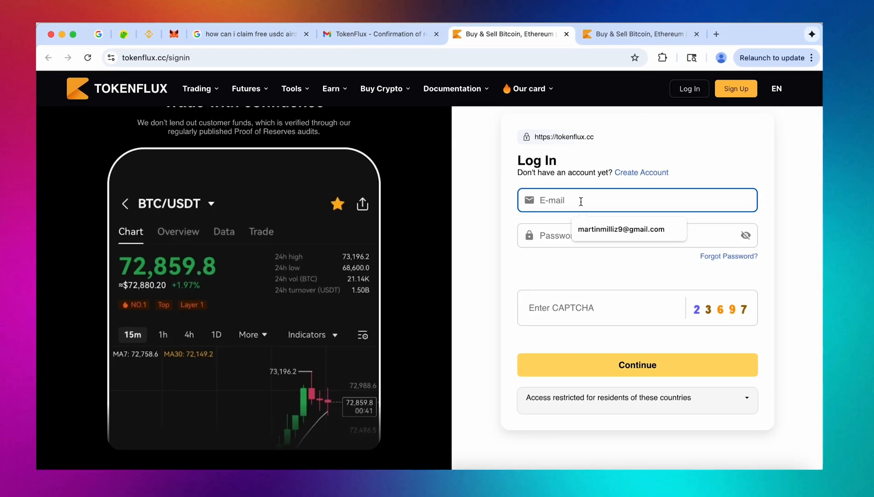
left_click(620, 229)
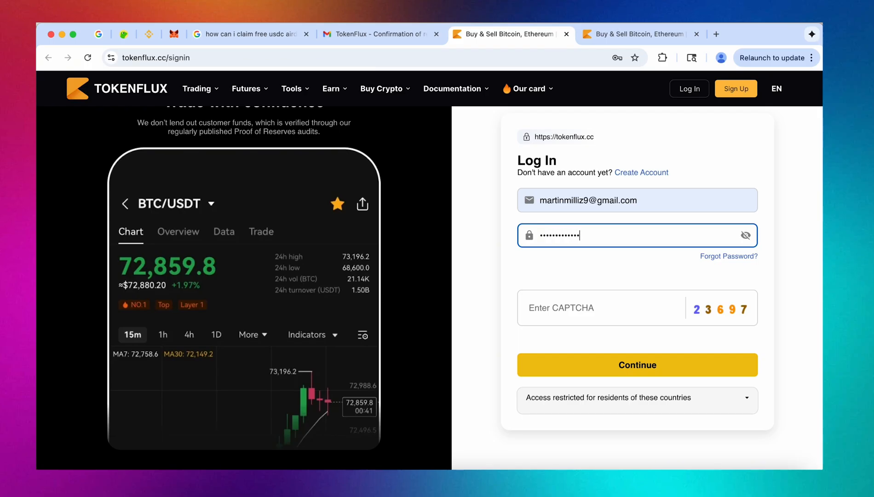
mouse_move(571, 307)
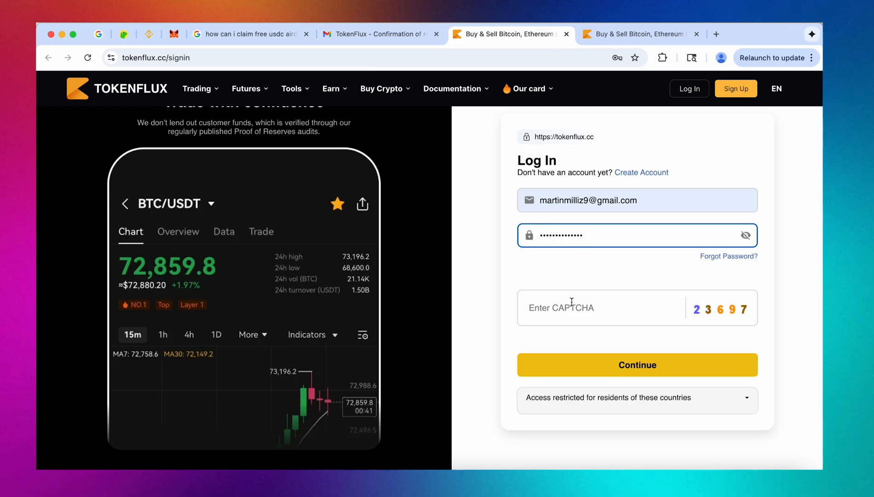
type("2")
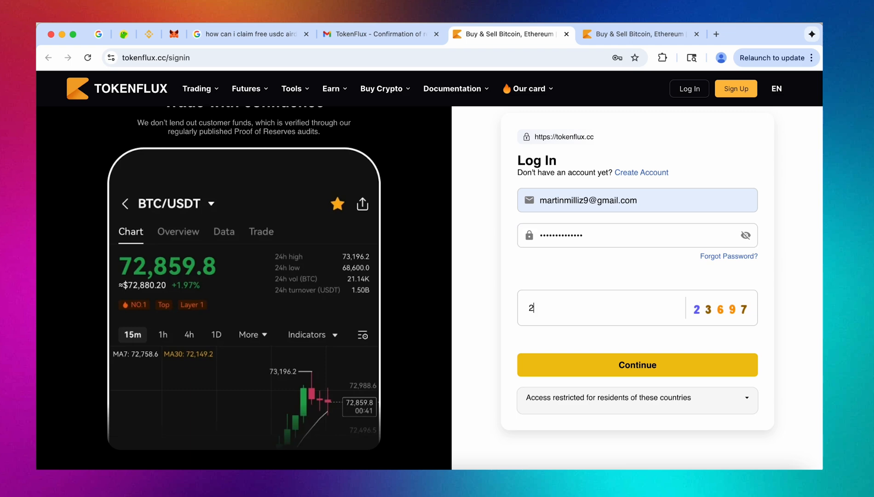
type("36")
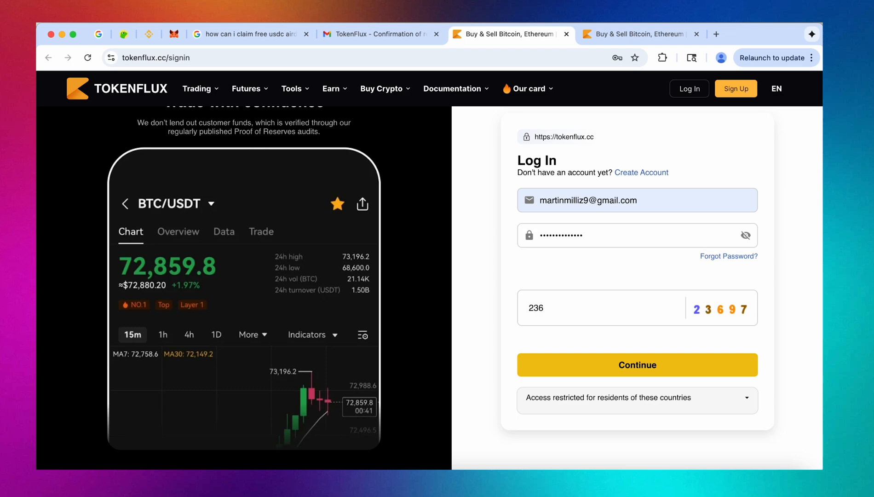
type("97")
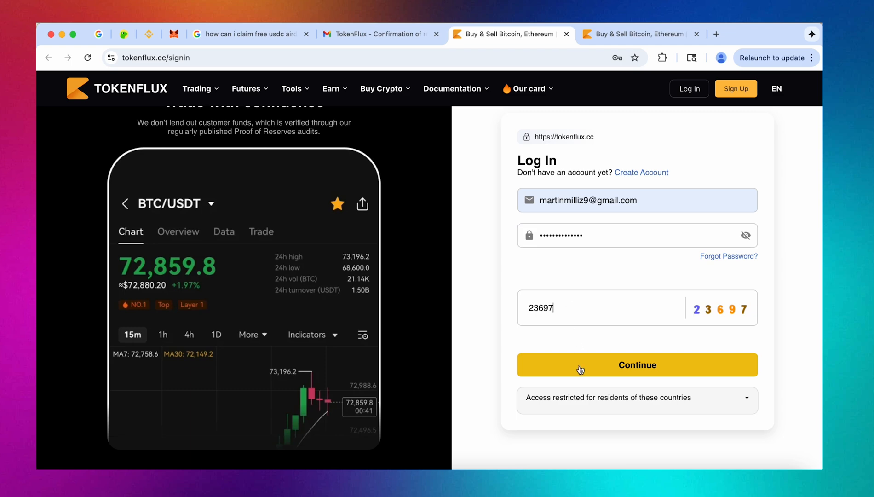
left_click(636, 365)
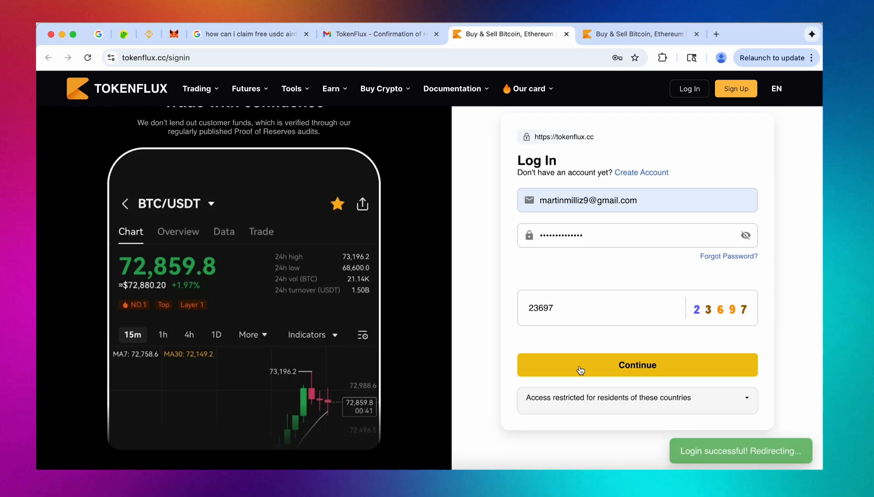
Continue to the $0 Assets Overview and open the profile account menu.
left_click(636, 365)
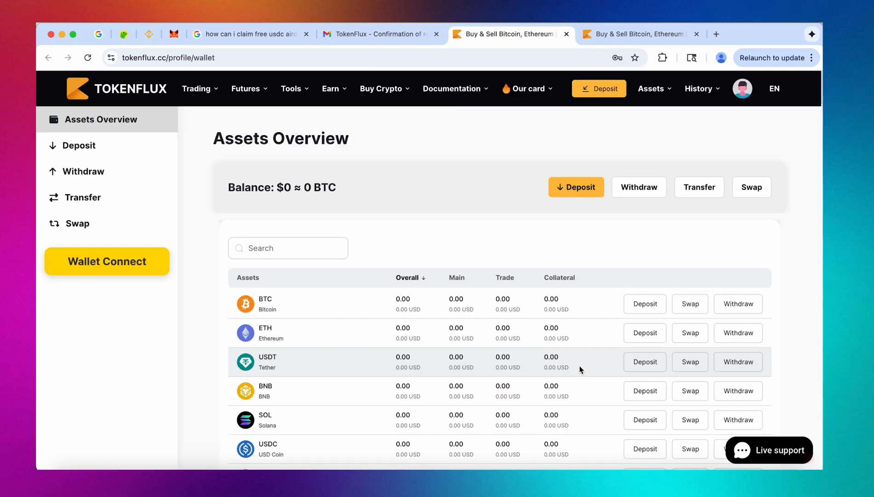
mouse_move(562, 226)
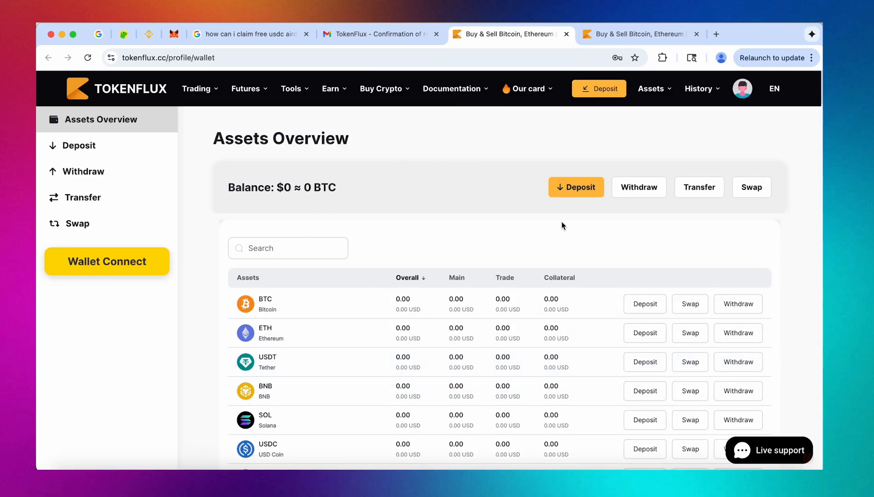
mouse_move(392, 261)
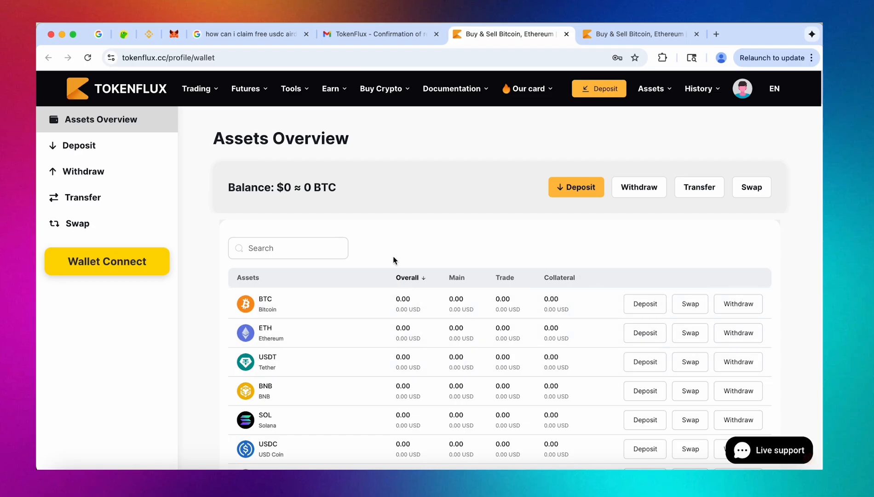
mouse_move(703, 132)
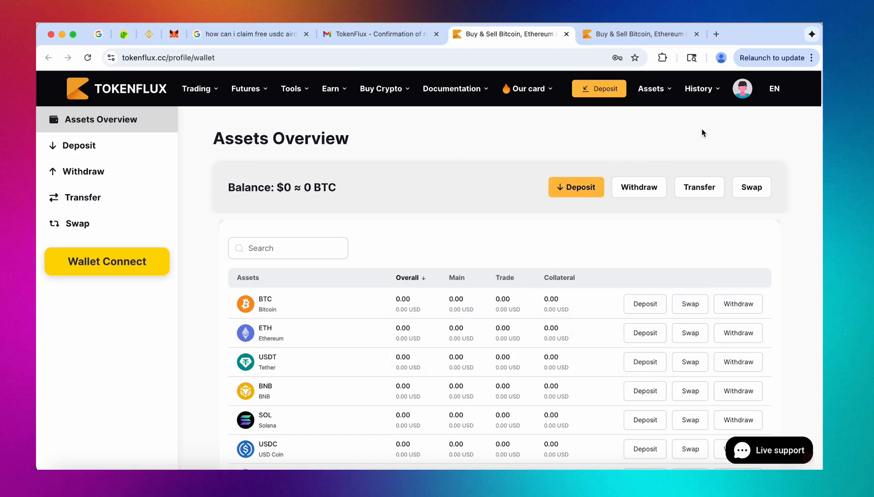
left_click(742, 88)
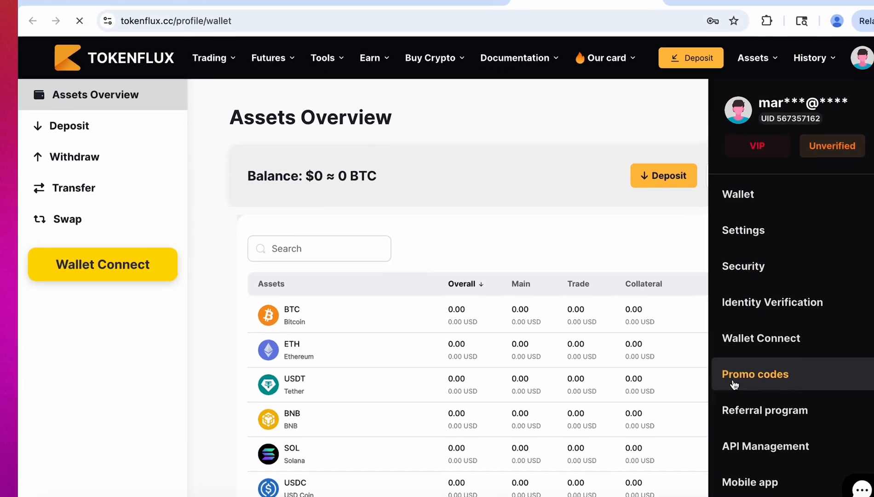
left_click(756, 374)
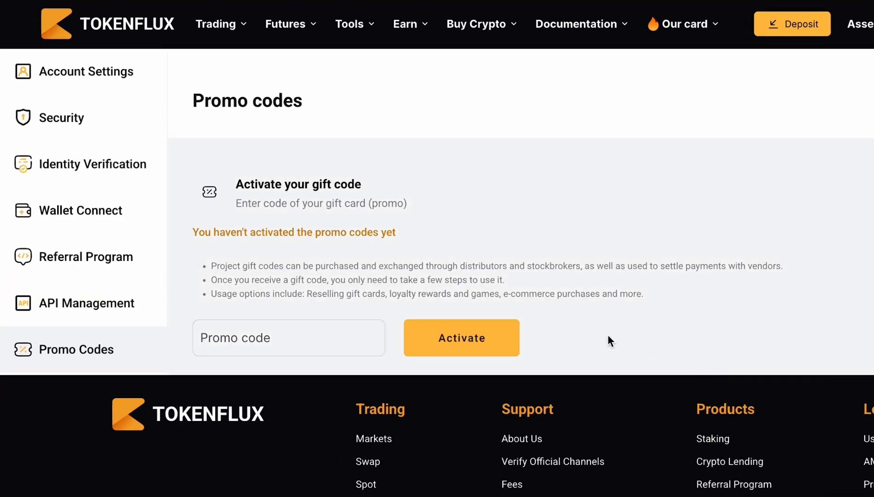
left_click(288, 337)
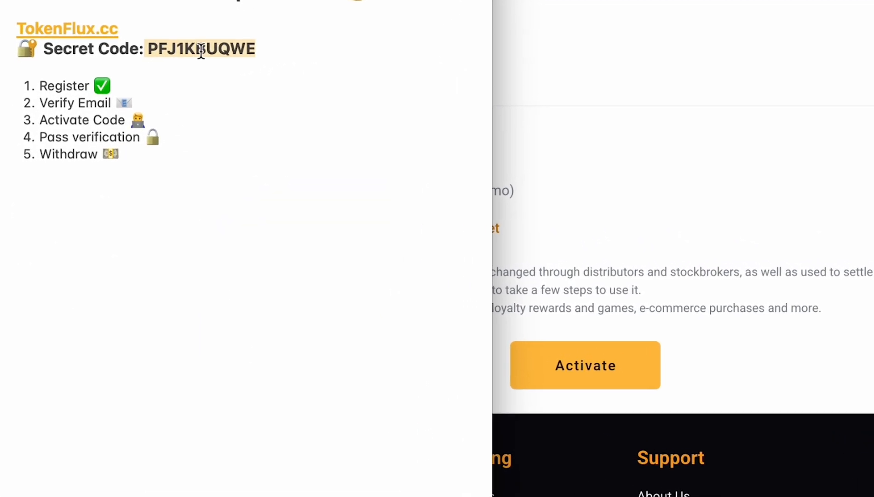
right_click(200, 48)
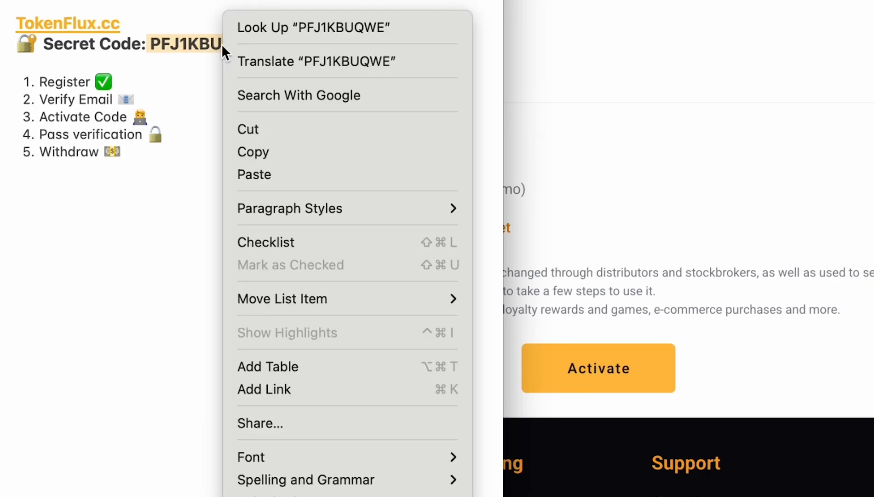
left_click(282, 149)
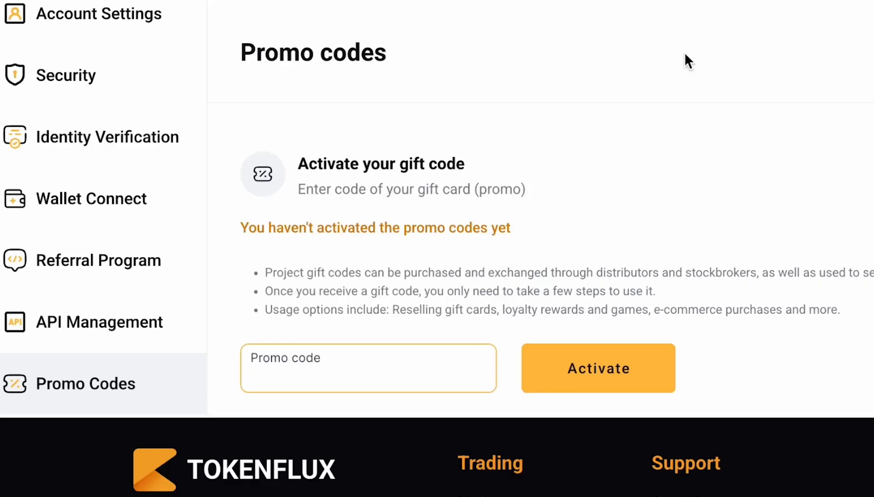
Paste PFJ1KBUQWE as the promo code, activate it and acknowledge the bonus.
right_click(301, 368)
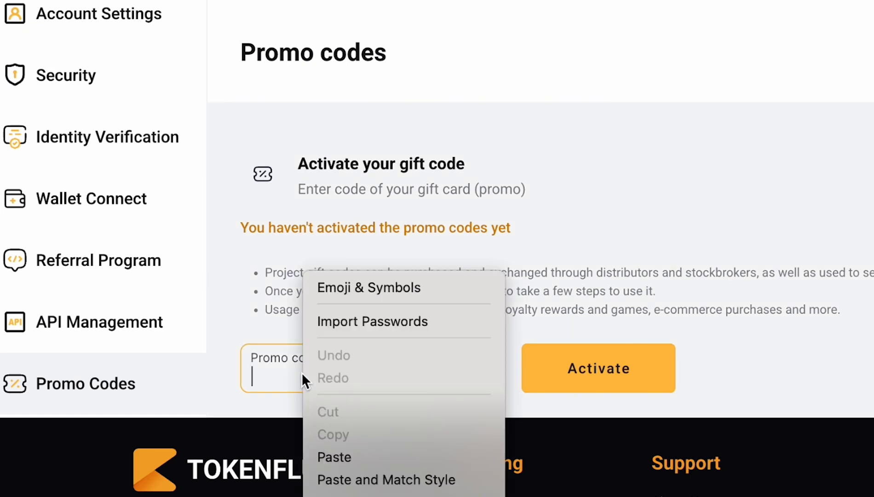
left_click(334, 456)
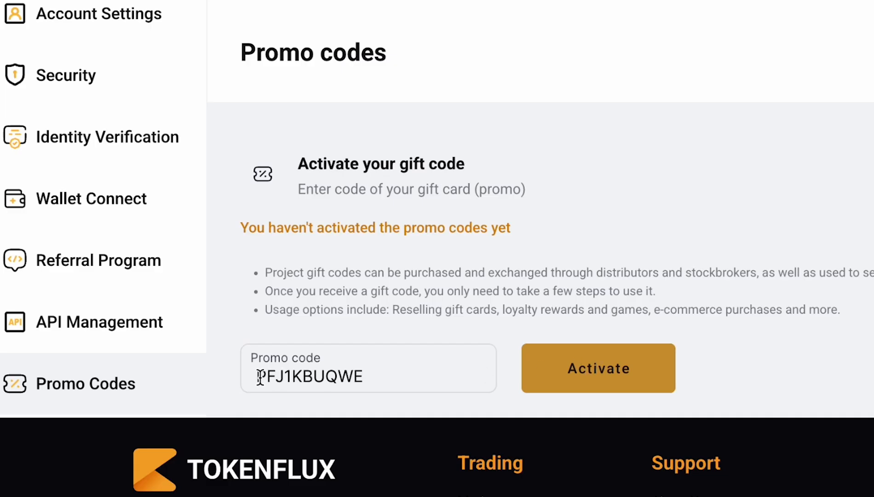
left_click(368, 375)
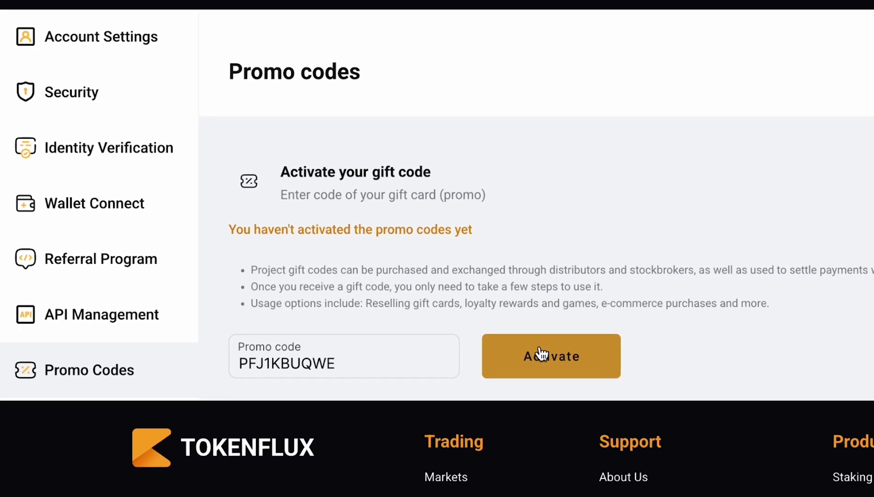
left_click(550, 356)
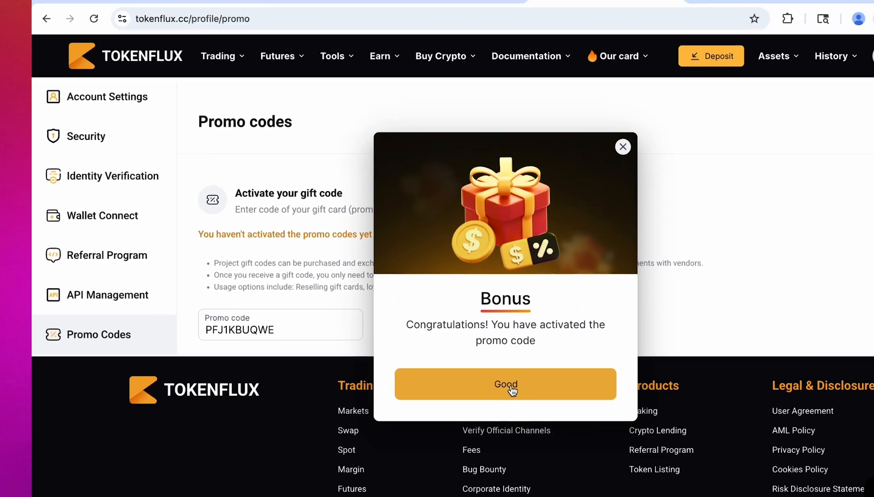
left_click(505, 384)
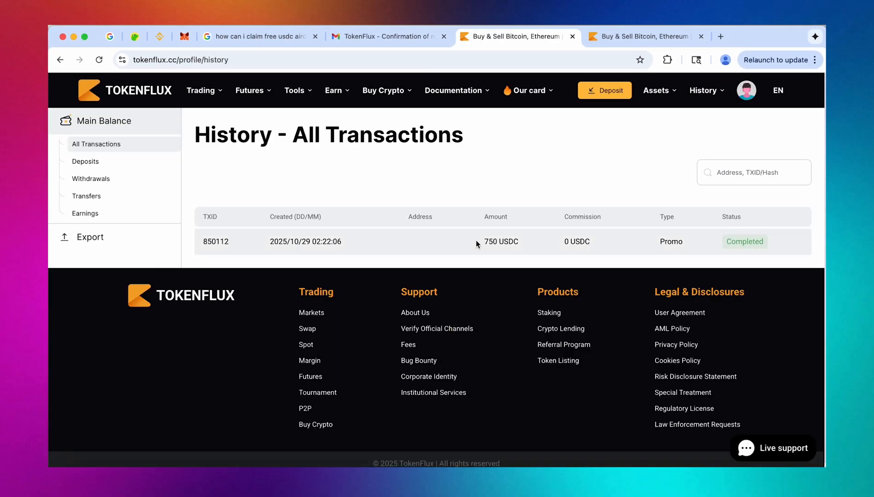
mouse_move(528, 242)
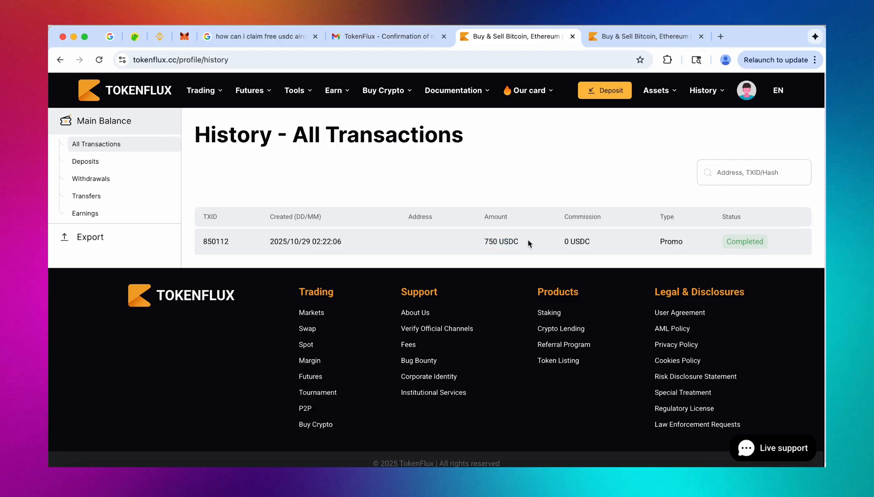
In Assets, scroll to the 750 USDC row and open its Withdraw form.
left_click(657, 90)
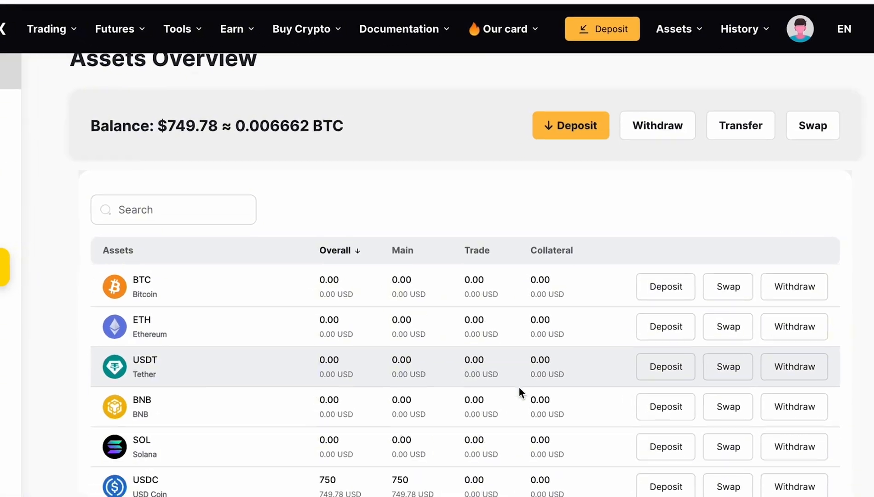
scroll("down", 3)
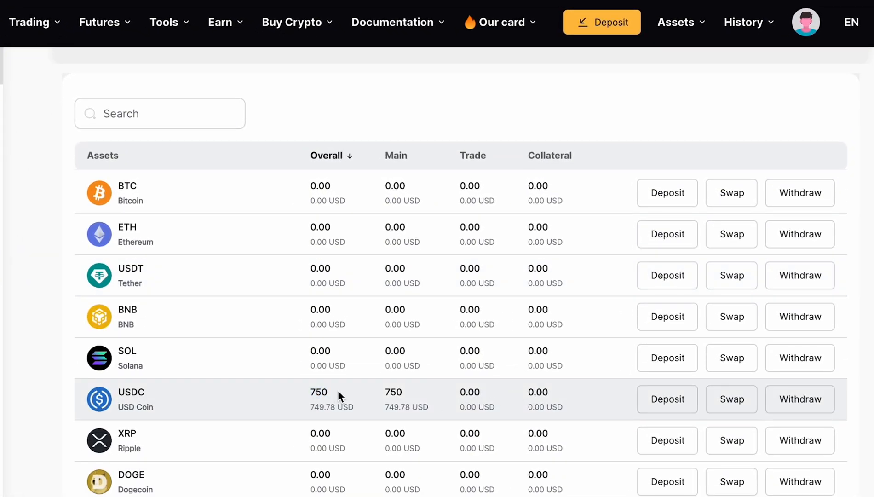
mouse_move(800, 399)
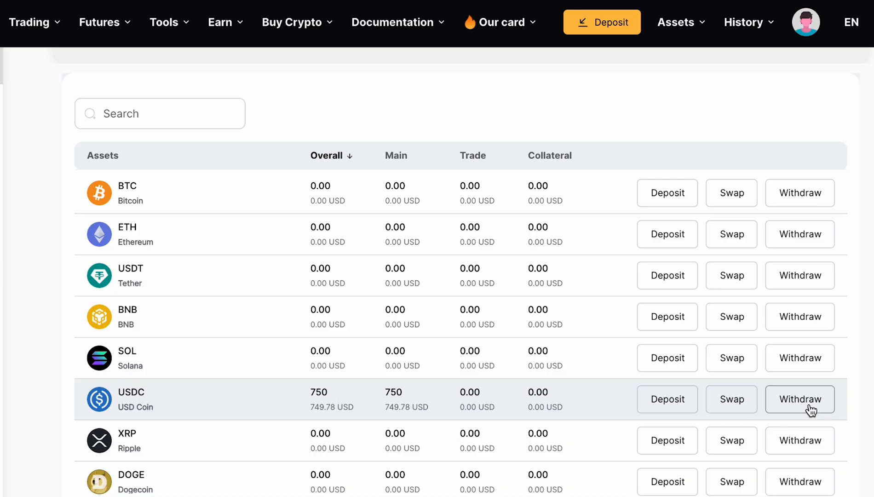
left_click(800, 399)
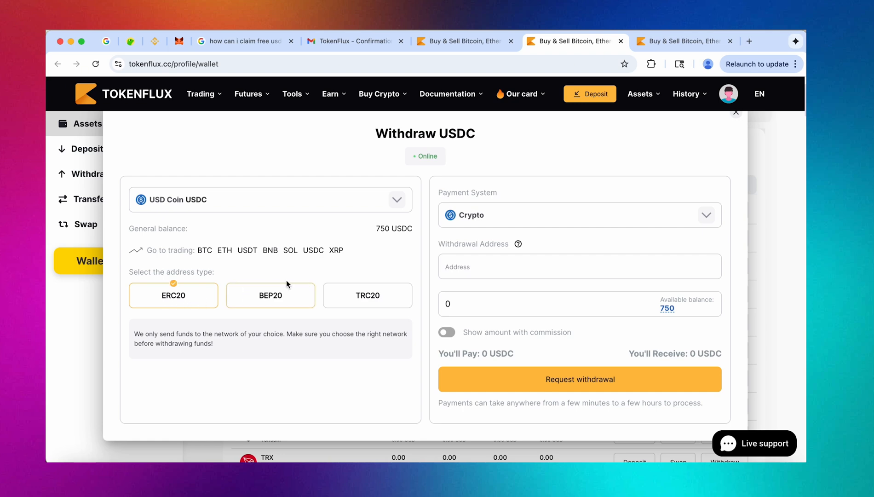
In a new tab, open Trust Wallet's USDC (Ethereum) asset and its Receive address.
double_click(473, 244)
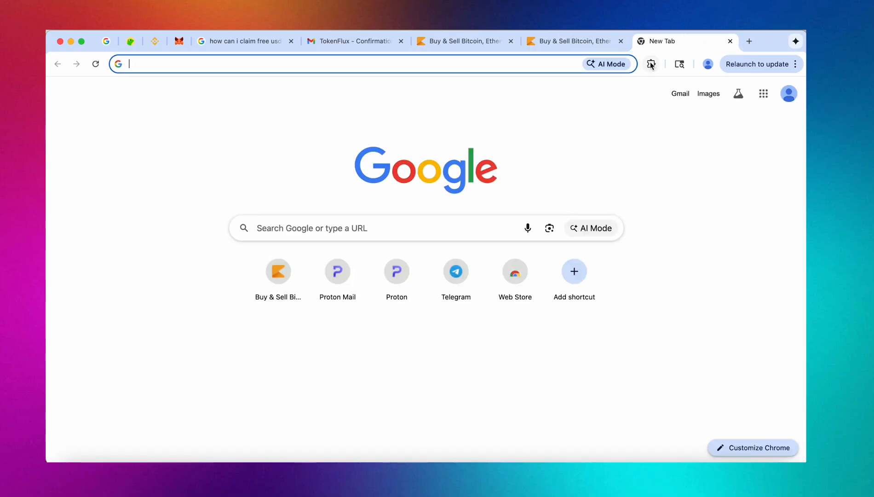
left_click(650, 63)
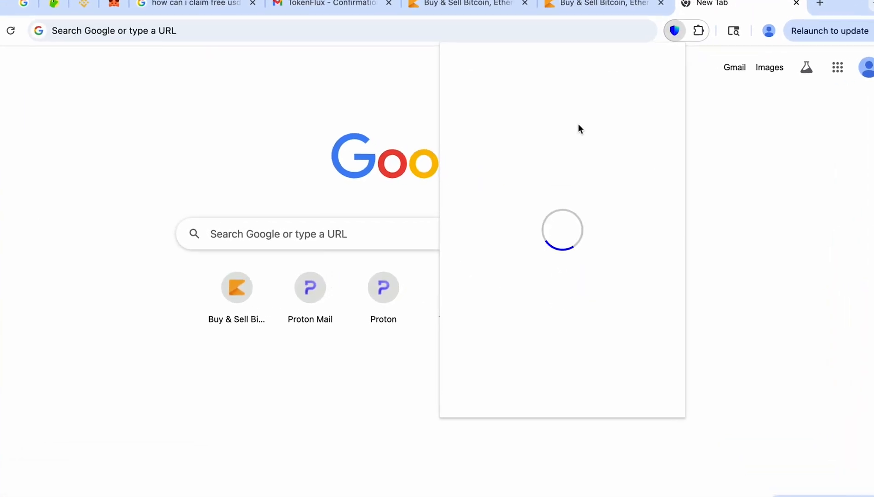
left_click(675, 31)
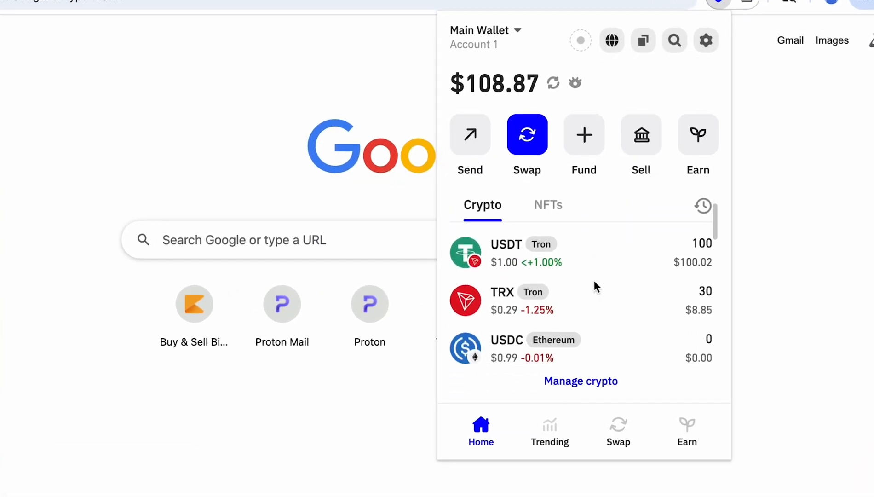
left_click(506, 348)
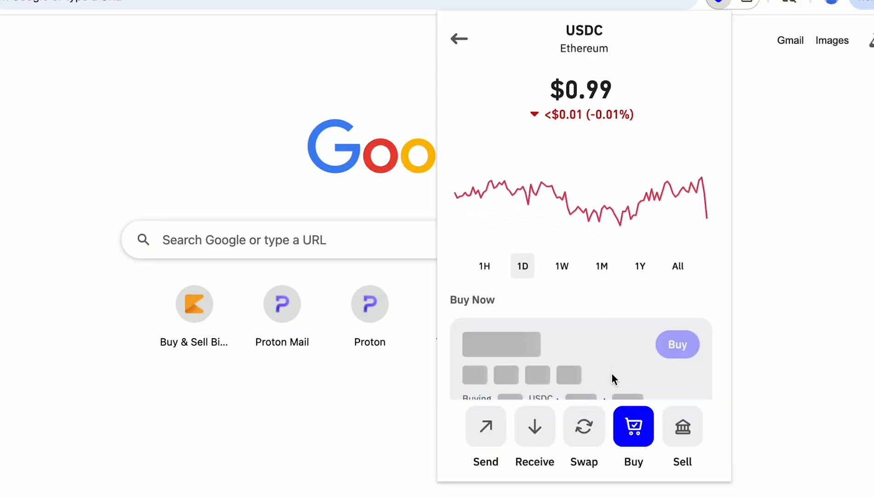
left_click(533, 426)
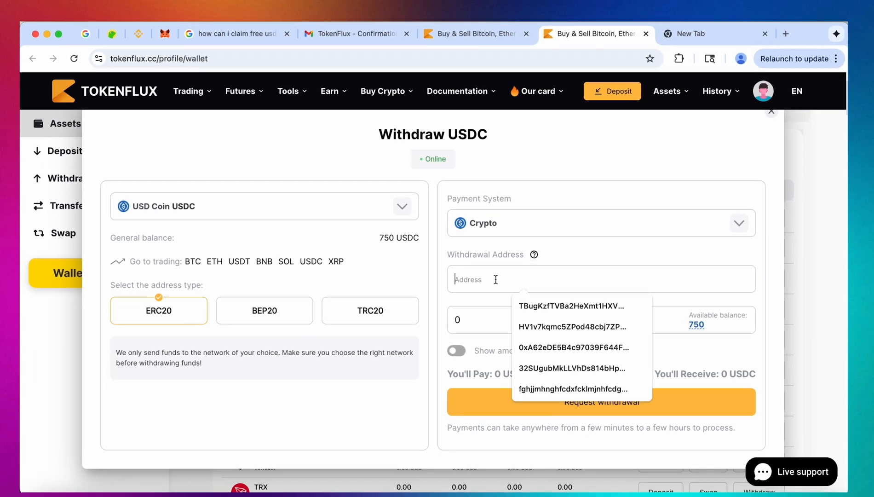
Paste the Trust Wallet address and request withdrawal of 750 USDC over ERC20.
right_click(494, 278)
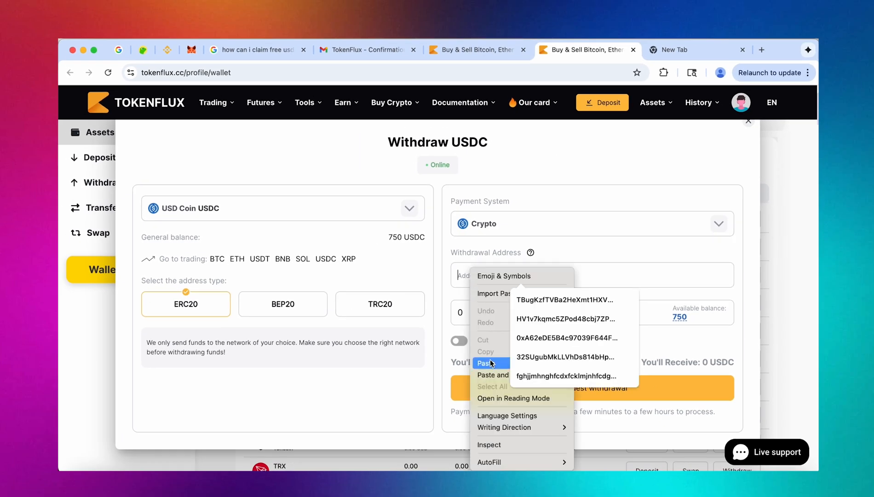
left_click(486, 363)
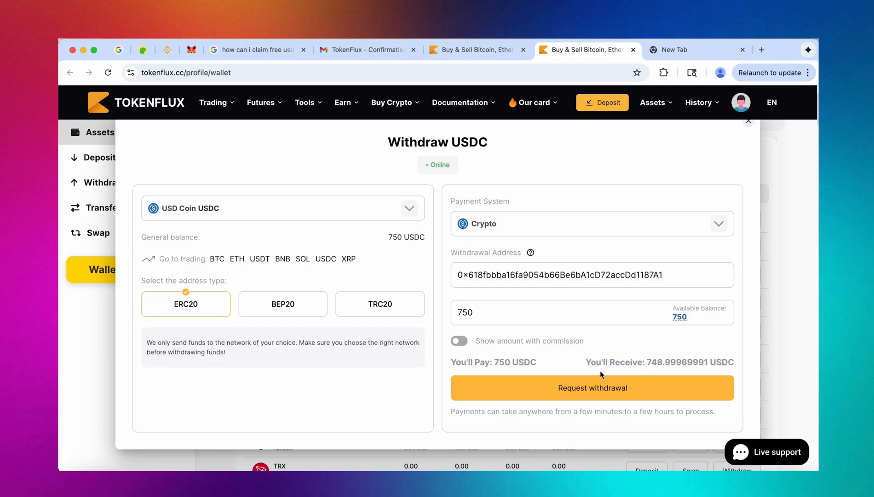
left_click(591, 387)
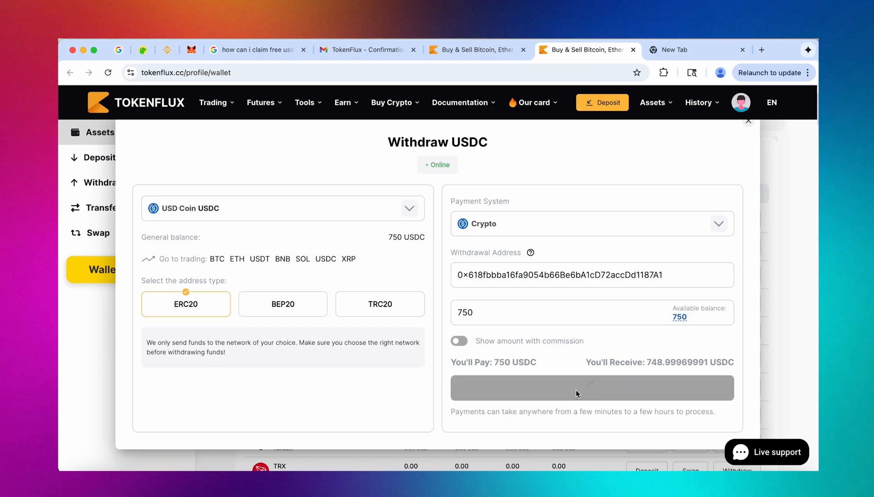
left_click(591, 388)
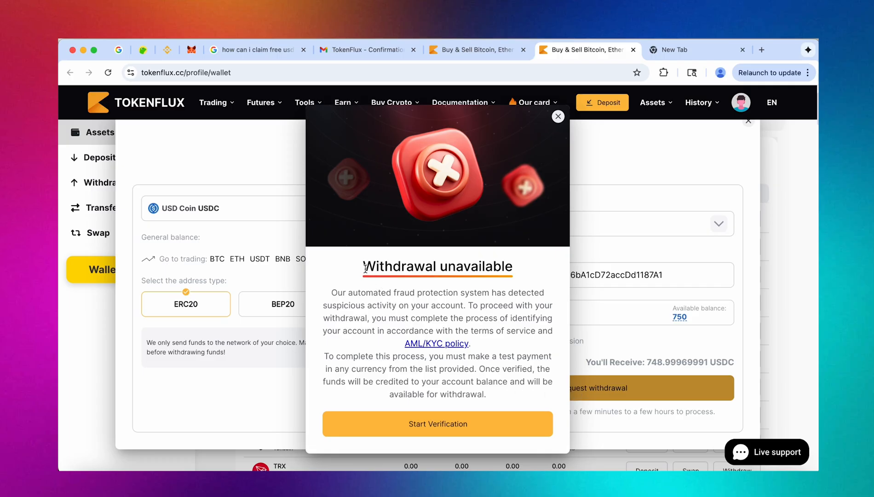
mouse_move(516, 276)
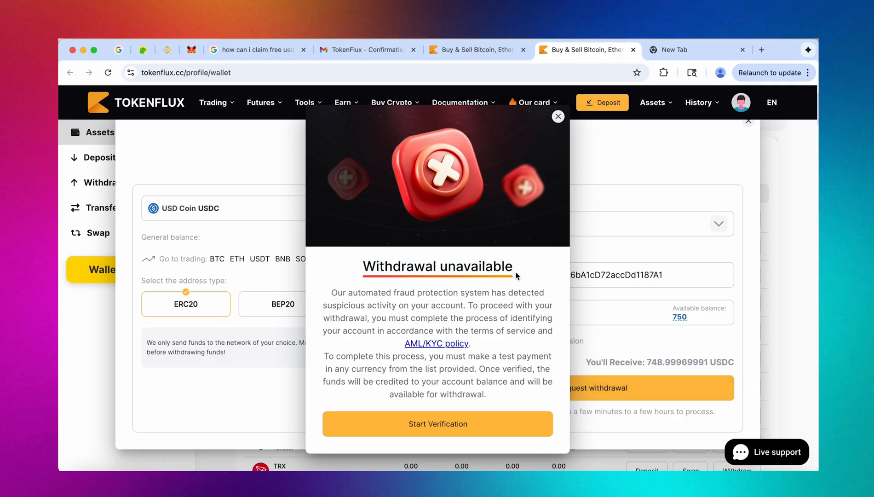
mouse_move(440, 369)
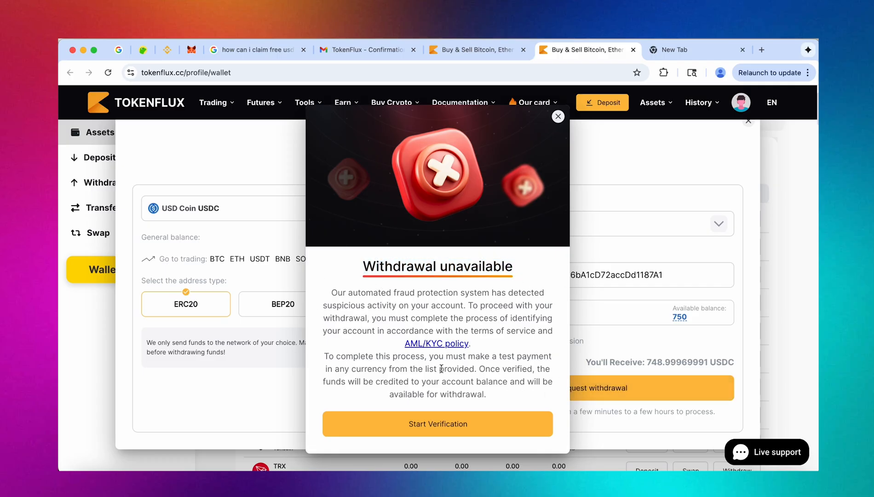
mouse_move(437, 344)
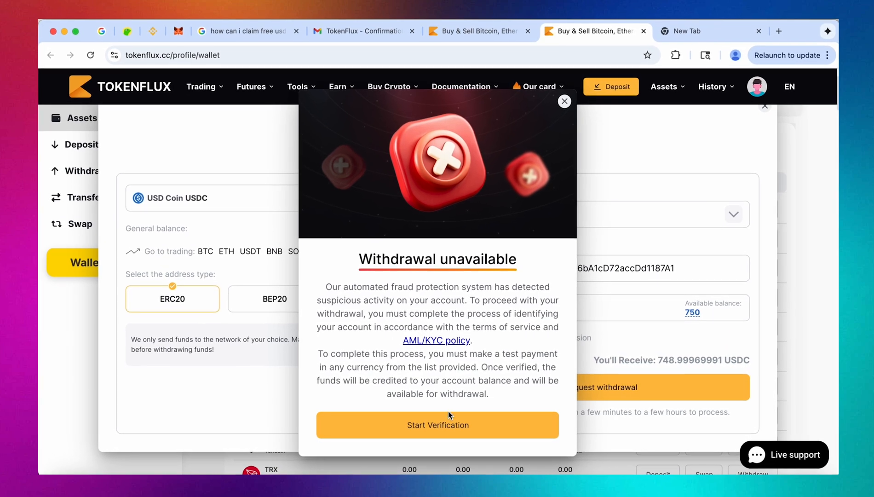
Start account verification from the Withdrawal unavailable popup.
left_click(437, 424)
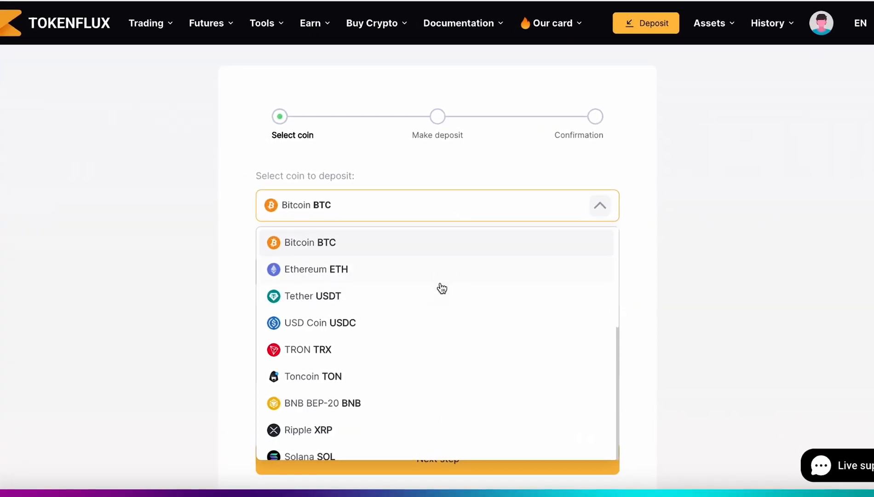
Choose Tether USDT on TRC20 for a 100 USDT deposit and copy the address.
left_click(312, 296)
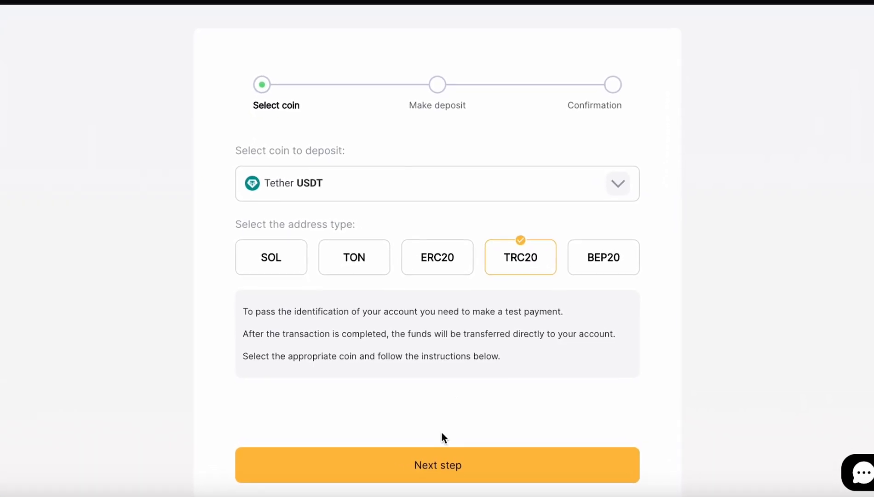
left_click(437, 465)
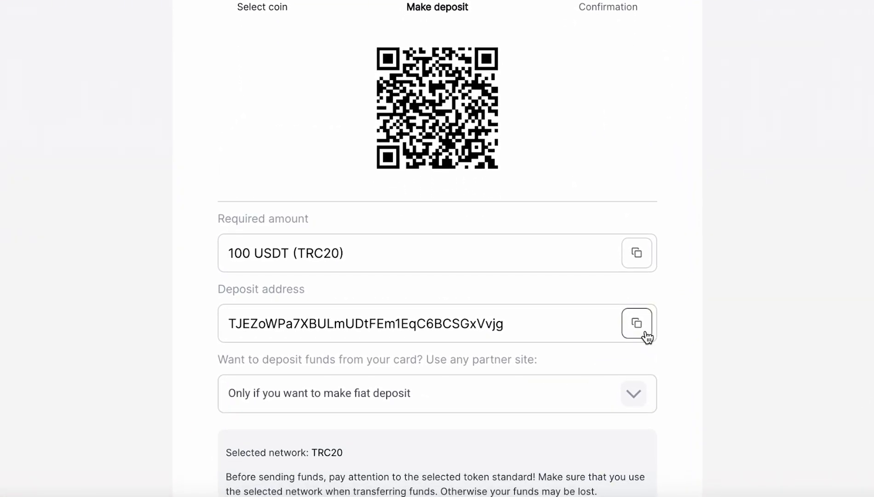
left_click(636, 323)
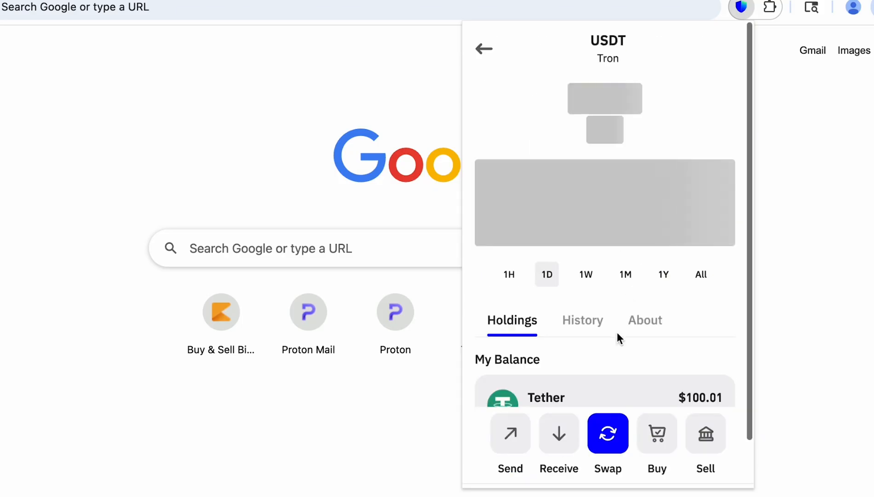
Fill a USDT send with the pasted TokenFlux address and the full 100 USDT.
left_click(608, 434)
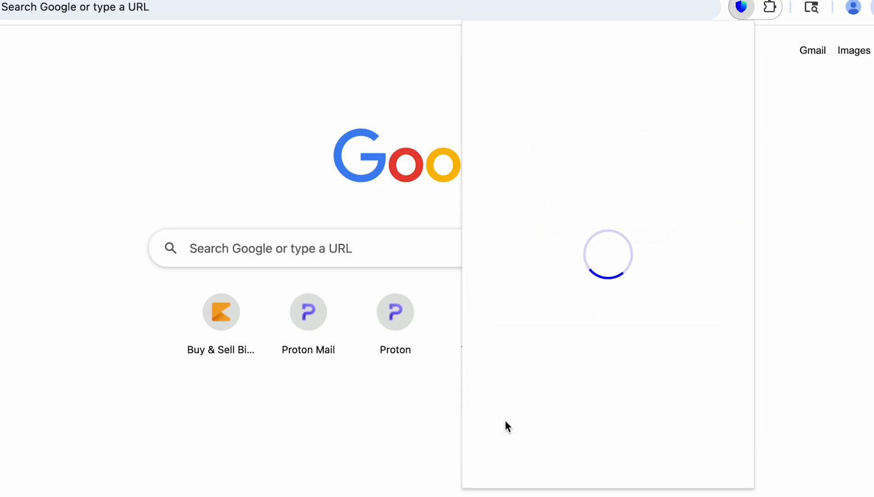
right_click(558, 174)
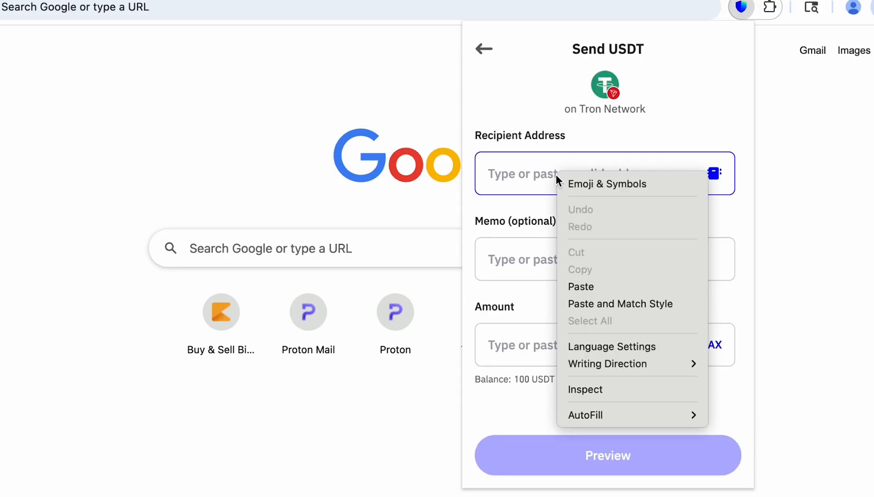
left_click(581, 287)
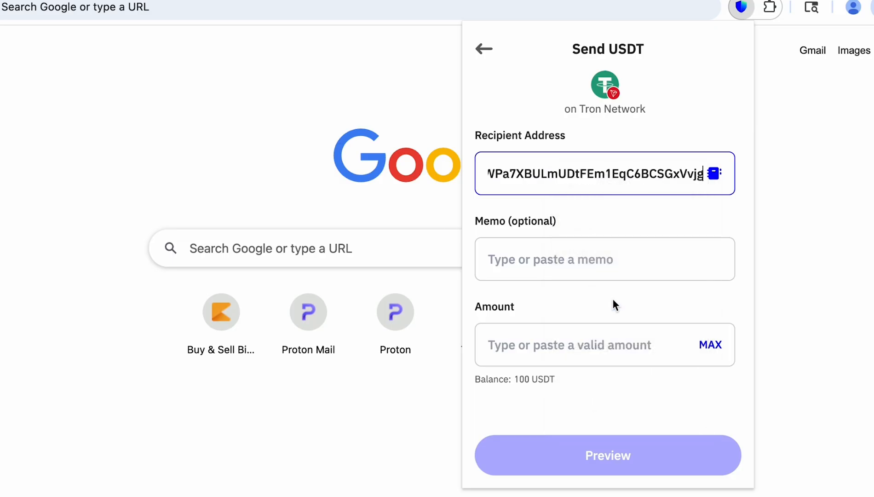
left_click(710, 344)
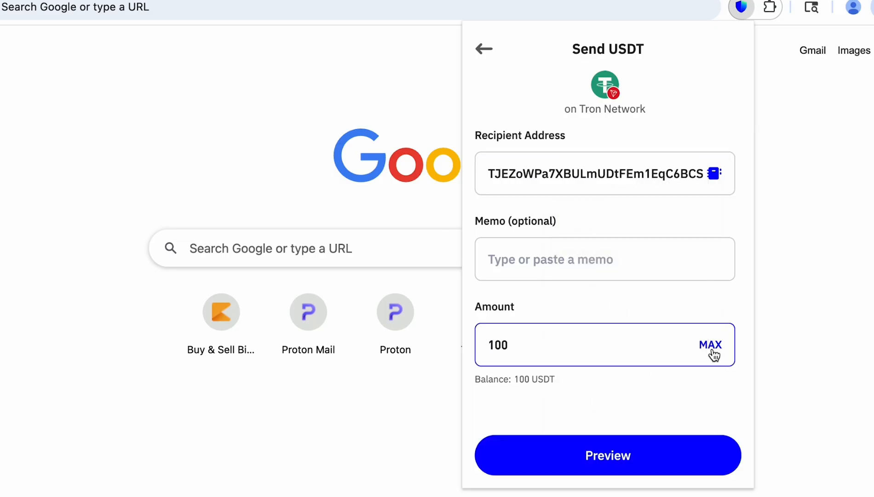
Preview and confirm the 100 USDT send, then view it in History.
left_click(608, 455)
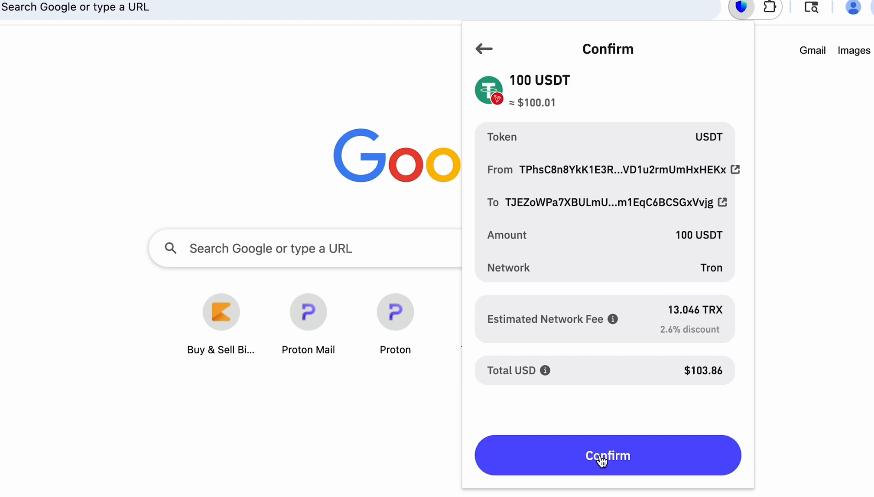
left_click(607, 455)
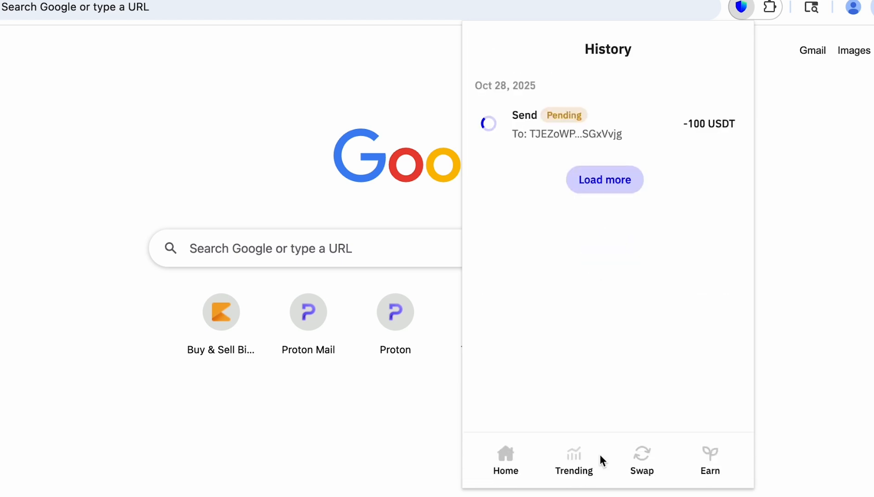
mouse_move(601, 447)
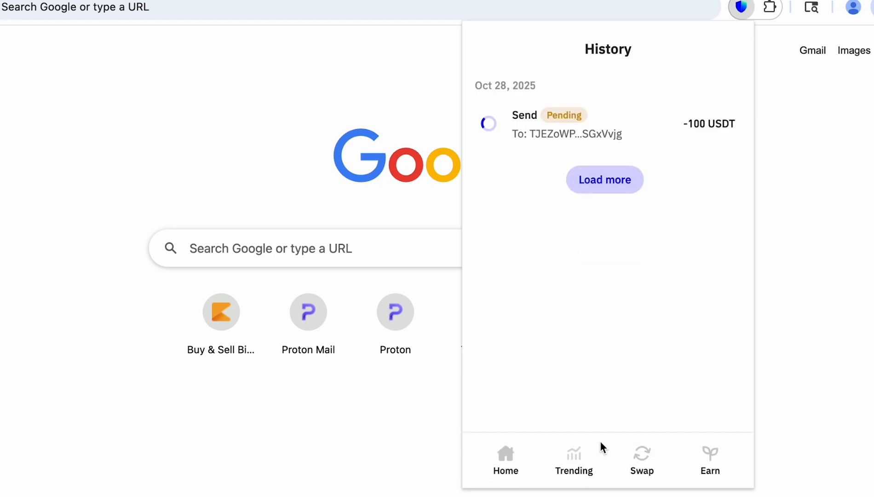
mouse_move(577, 125)
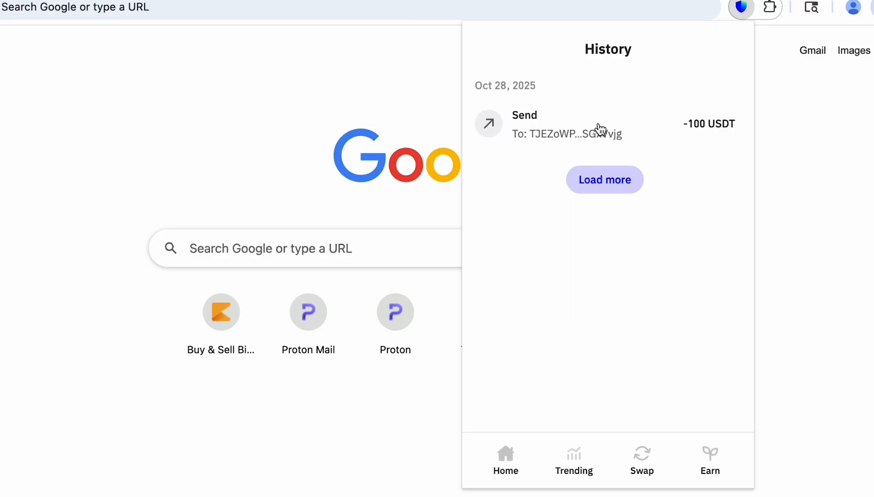
left_click(558, 124)
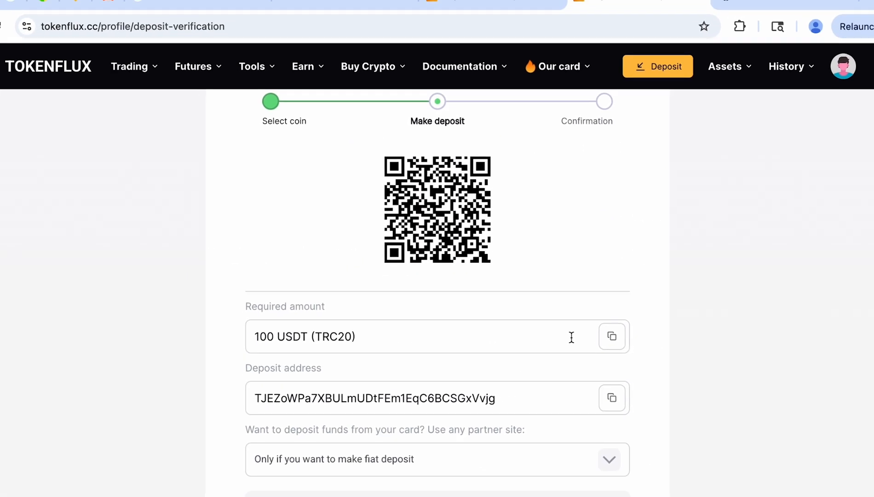
Confirm the test deposit was made, then go to the assets overview.
scroll("down", 3)
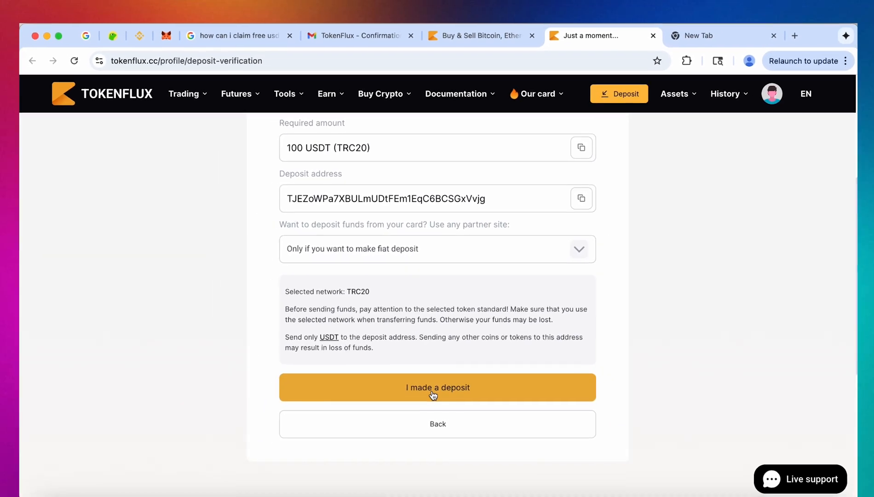
left_click(437, 387)
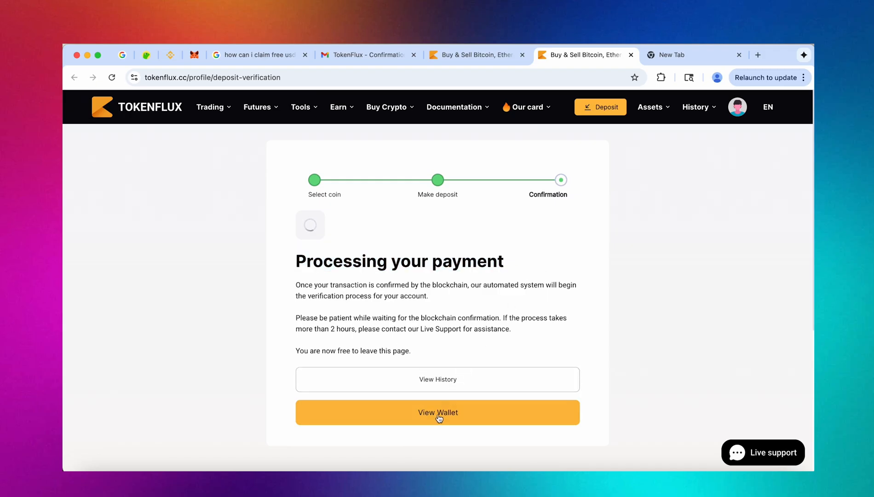
left_click(437, 412)
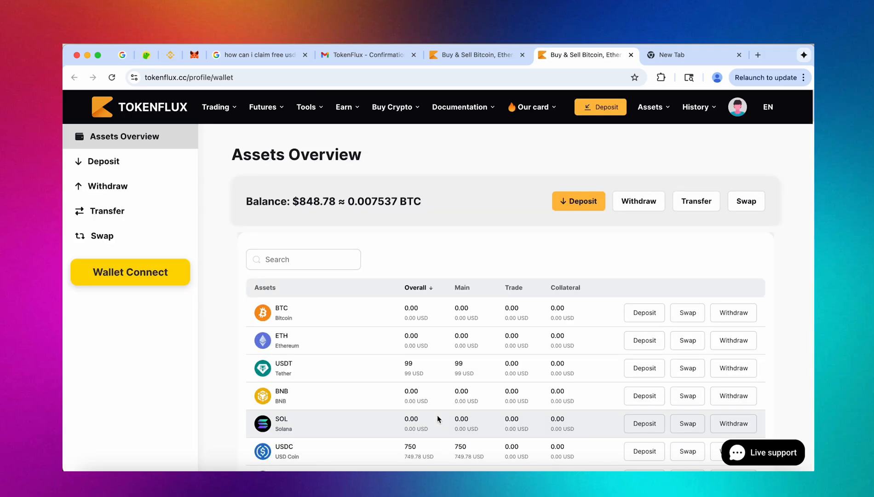
mouse_move(397, 363)
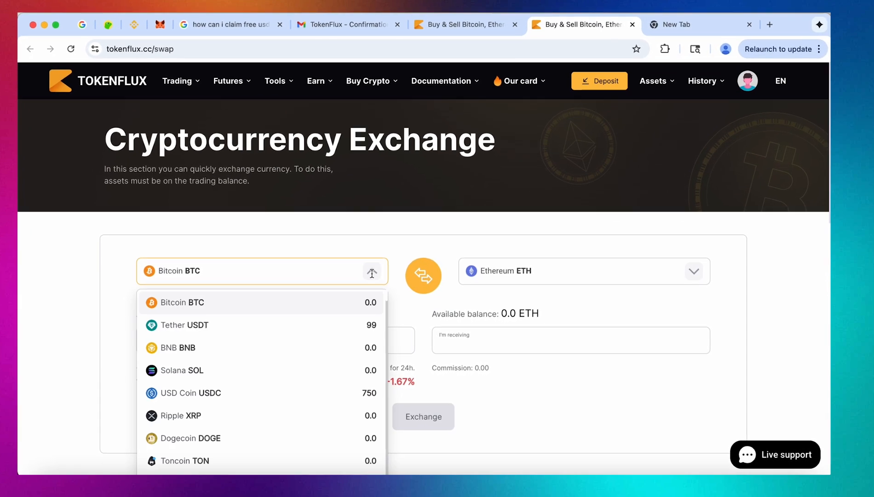
Swap 99 Tether USDT into USD Coin USDC.
left_click(187, 325)
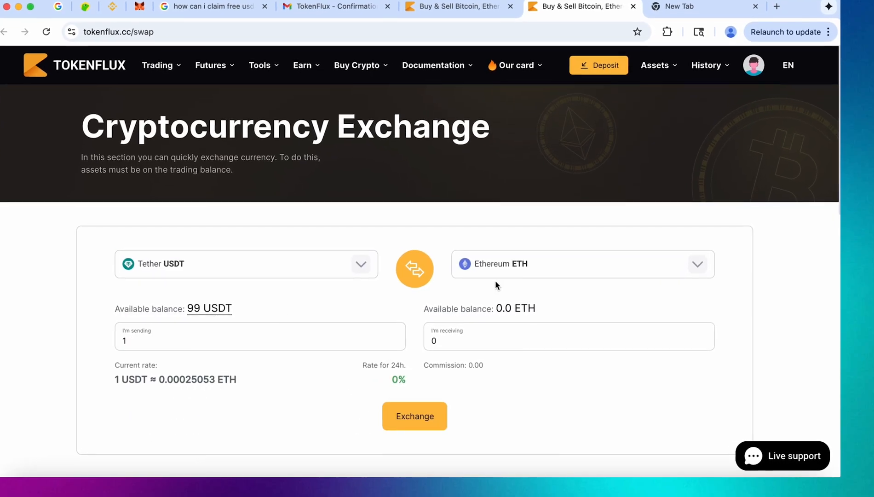
left_click(697, 264)
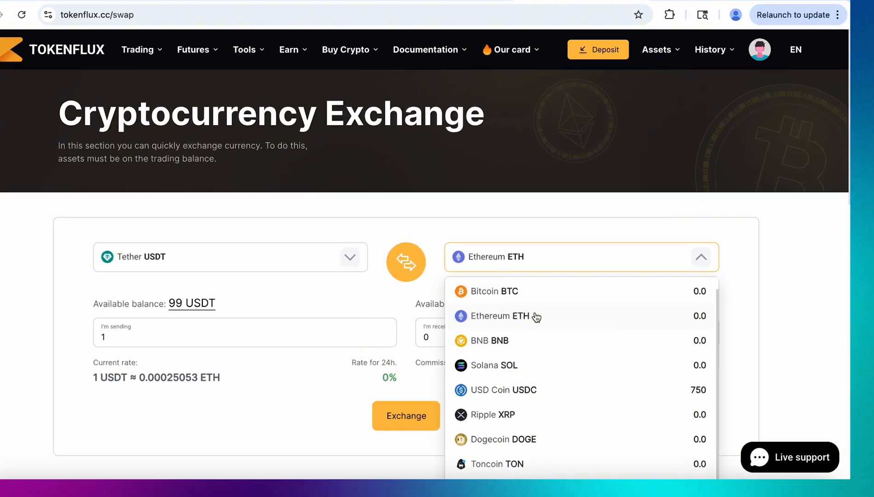
left_click(502, 389)
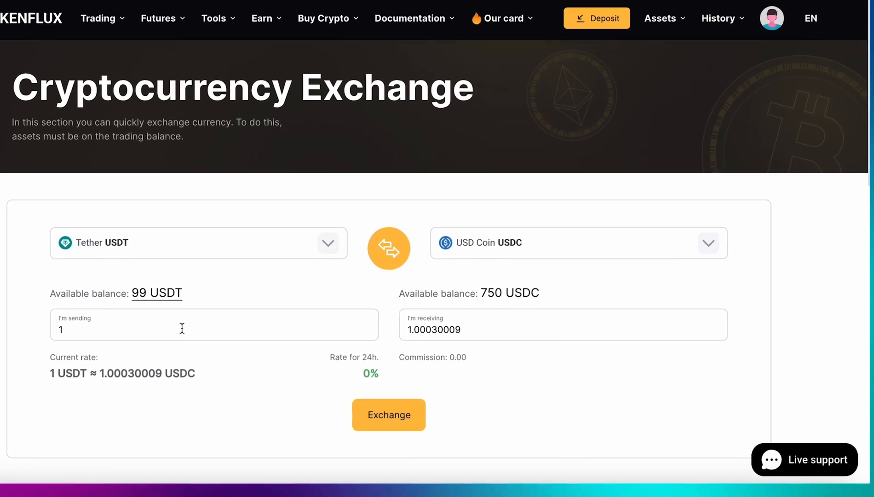
type("99")
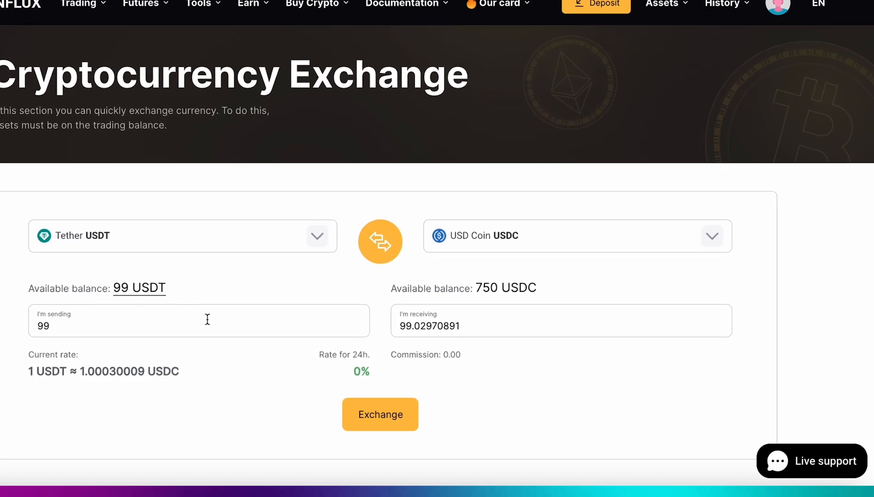
left_click(380, 414)
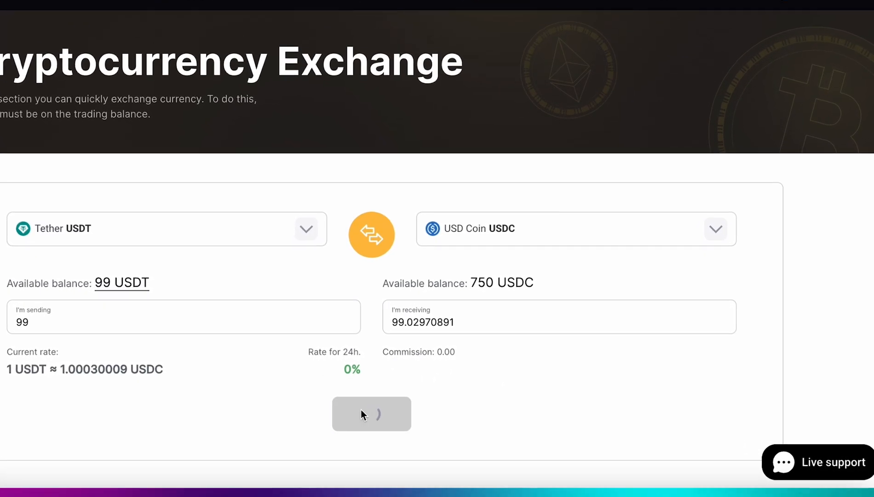
left_click(371, 413)
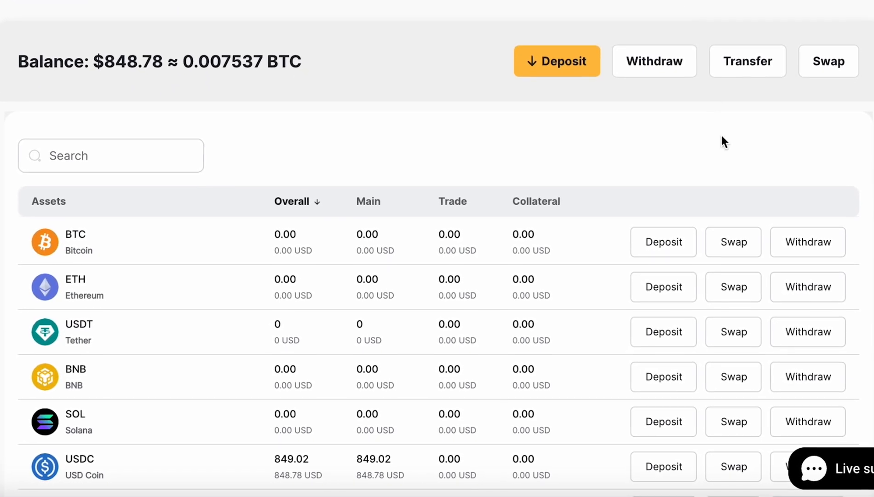
Open the USDC withdrawal form and select the ERC20 network.
scroll("down", 3)
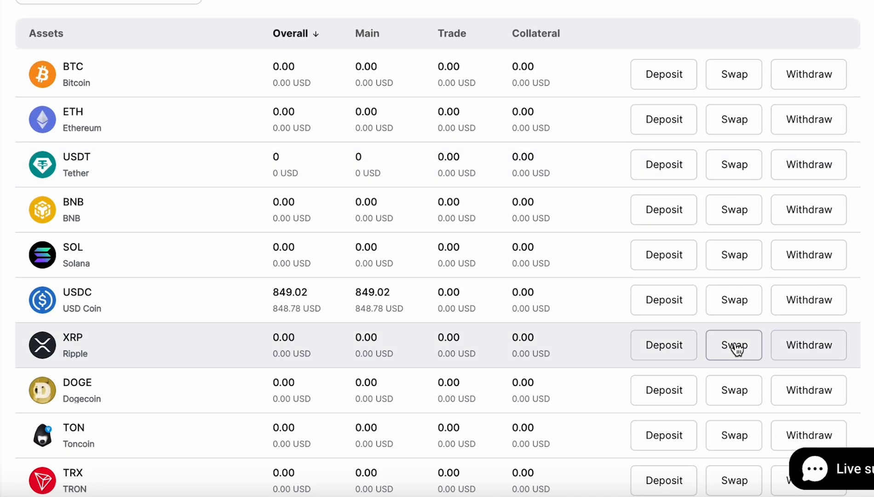
left_click(734, 344)
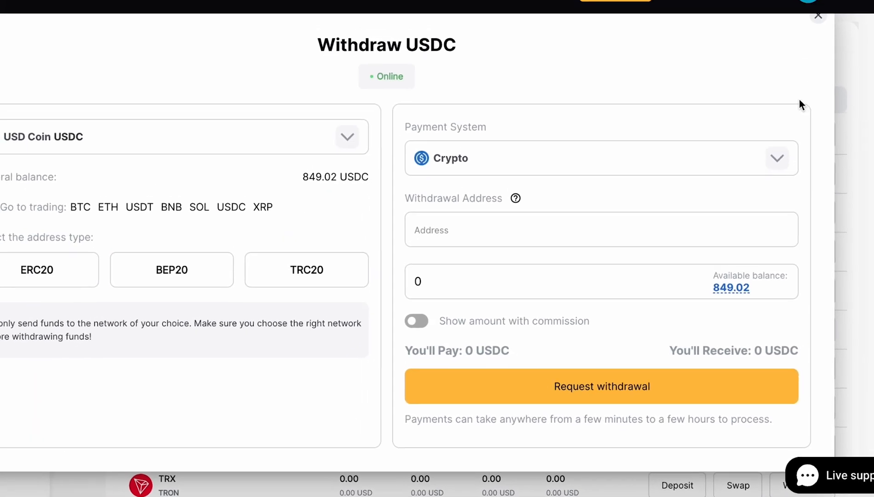
left_click(800, 68)
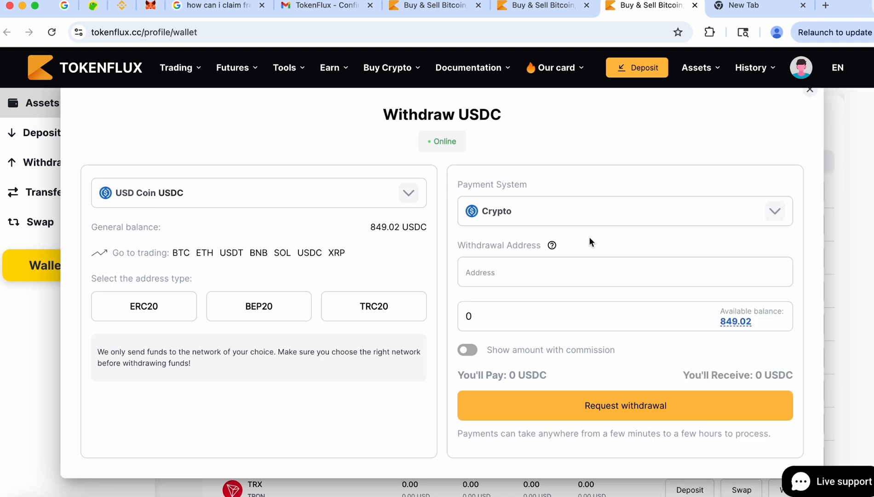
left_click(144, 305)
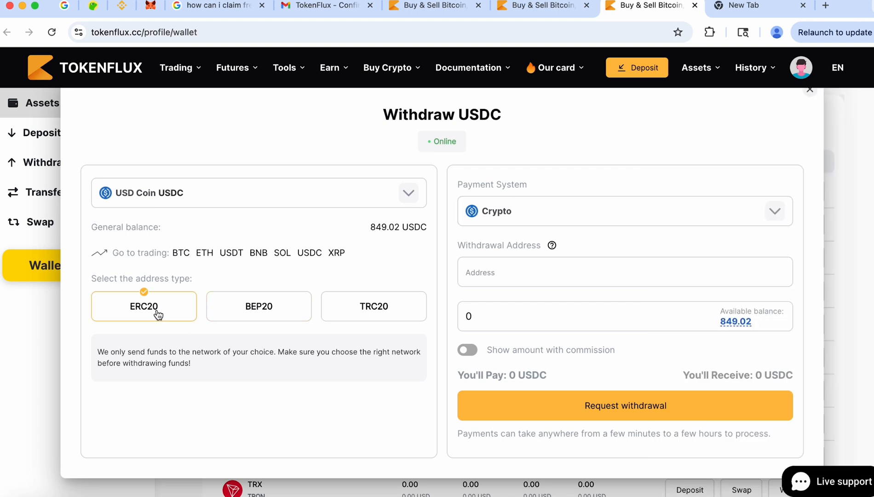
mouse_move(484, 272)
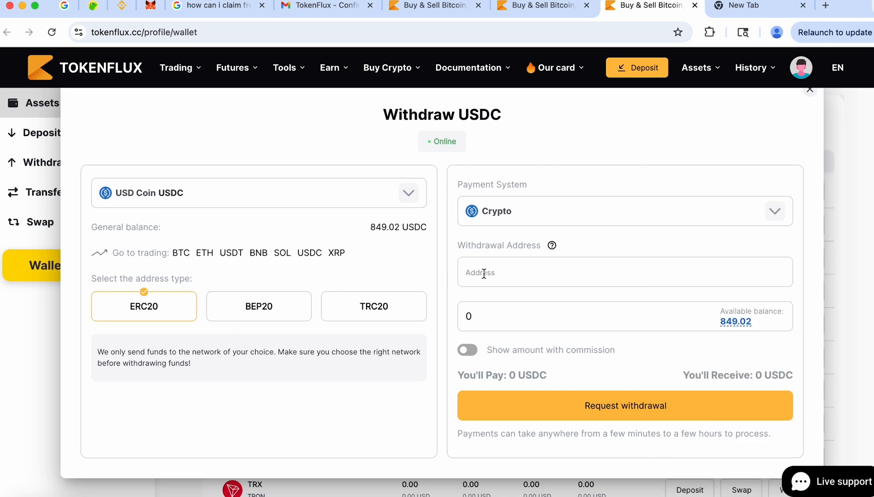
left_click(623, 273)
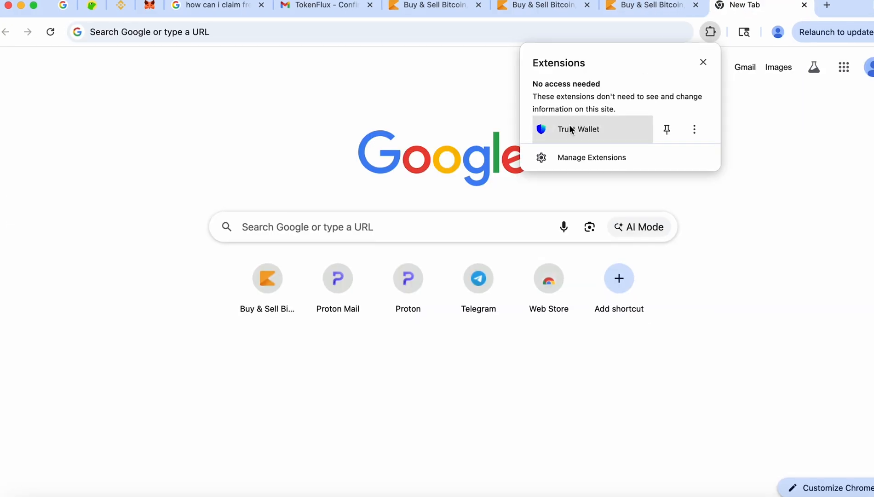
Show Trust Wallet's Ethereum USDC receiving address.
left_click(579, 128)
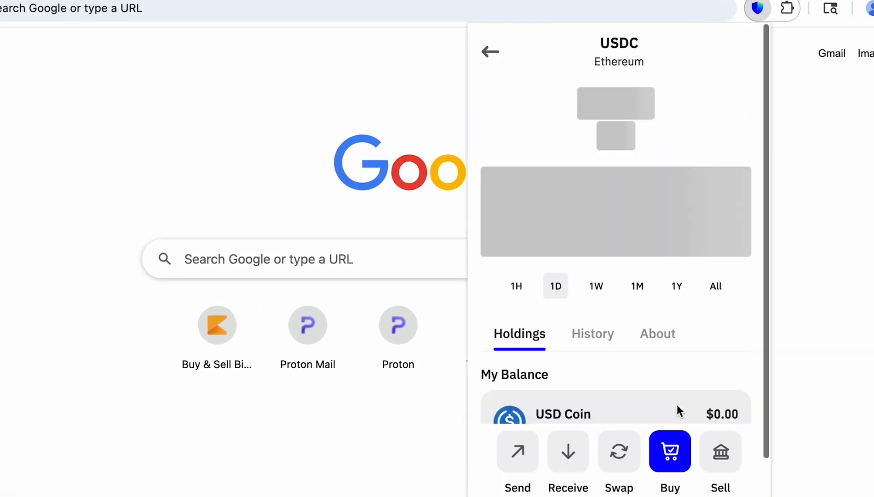
left_click(568, 451)
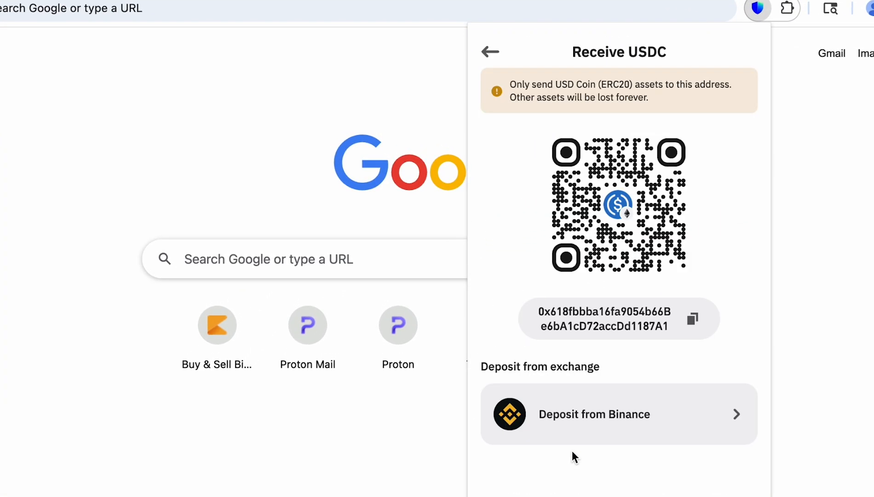
mouse_move(688, 339)
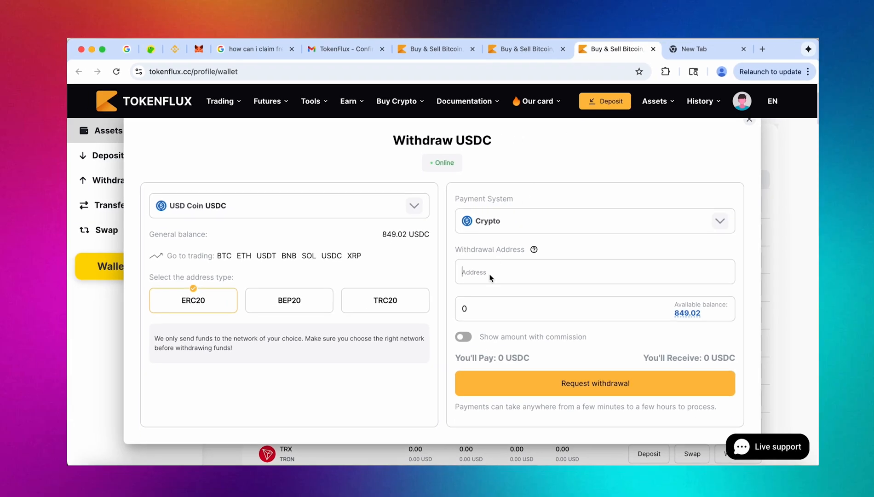
Withdraw all 849.02 USDC to the pasted Trust Wallet address.
right_click(490, 272)
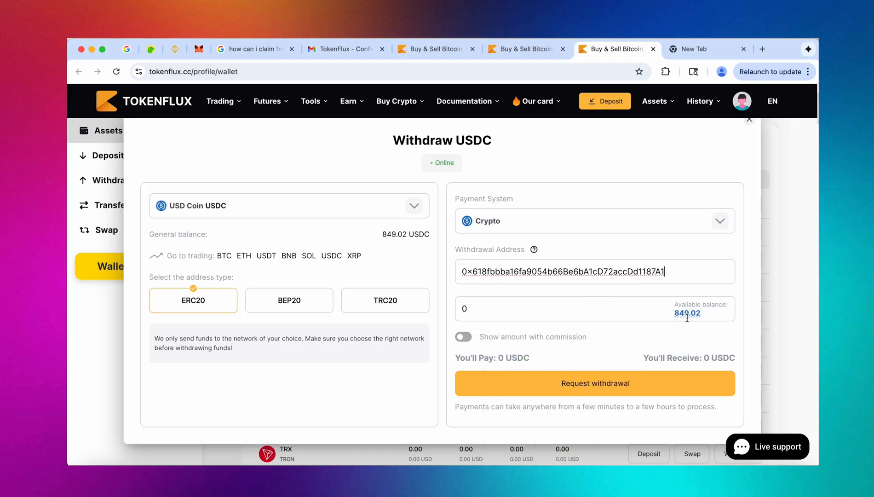
left_click(687, 313)
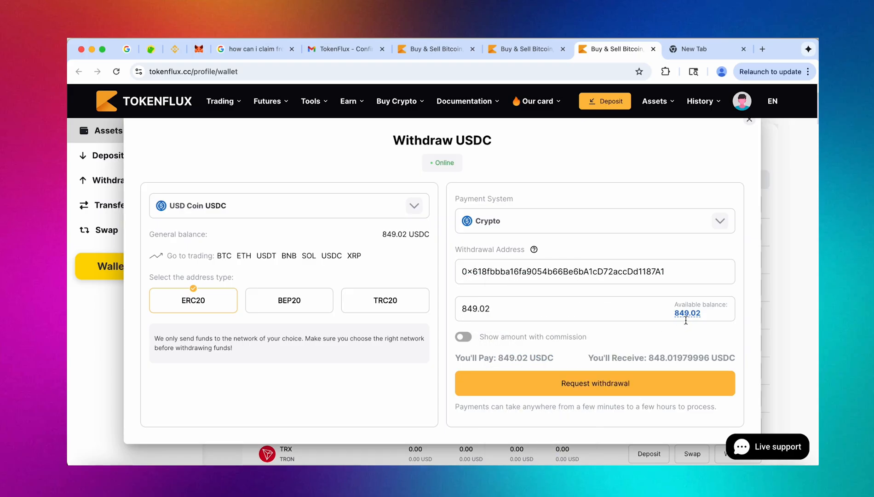
left_click(595, 383)
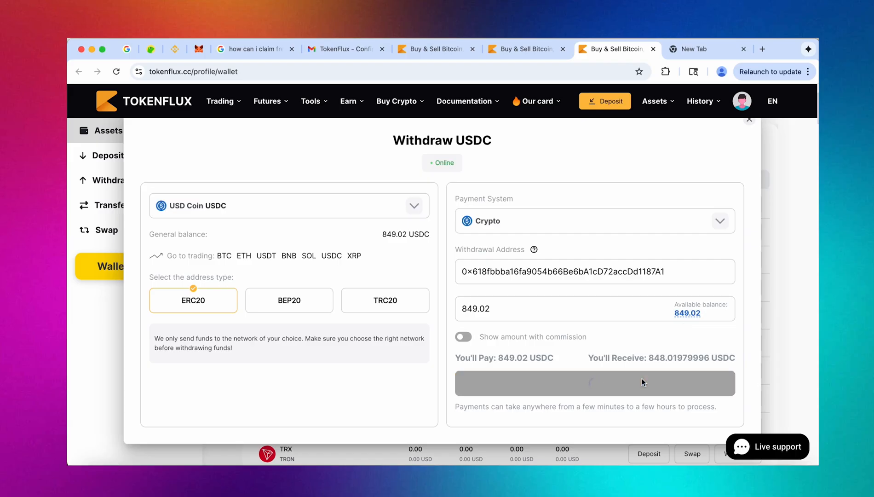
left_click(594, 383)
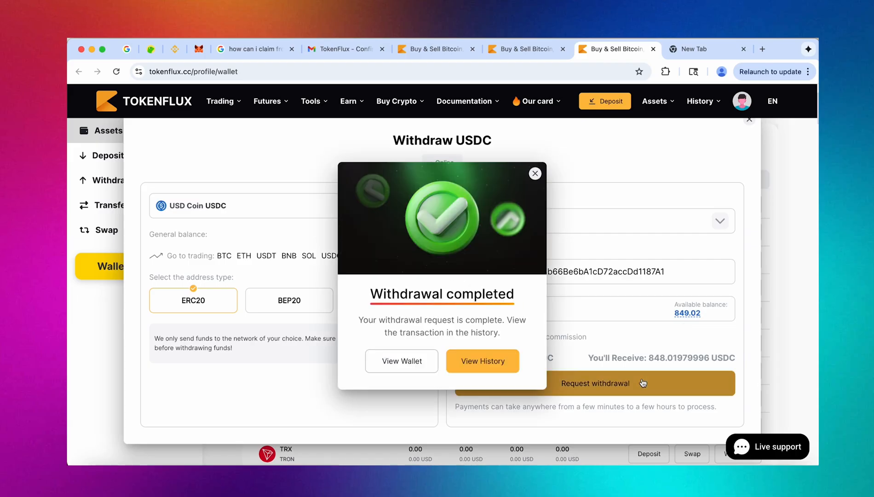
Return to the TokenFlux wallet after the withdrawal completes.
left_click(401, 361)
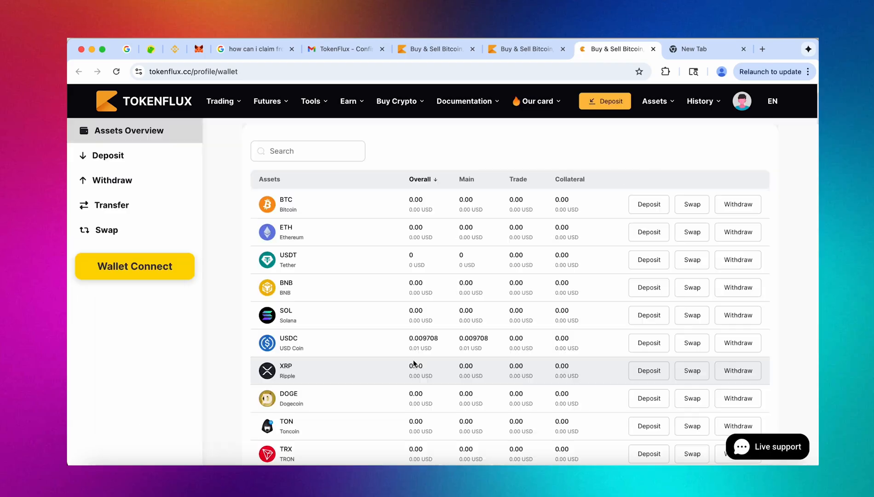
scroll("up", 3)
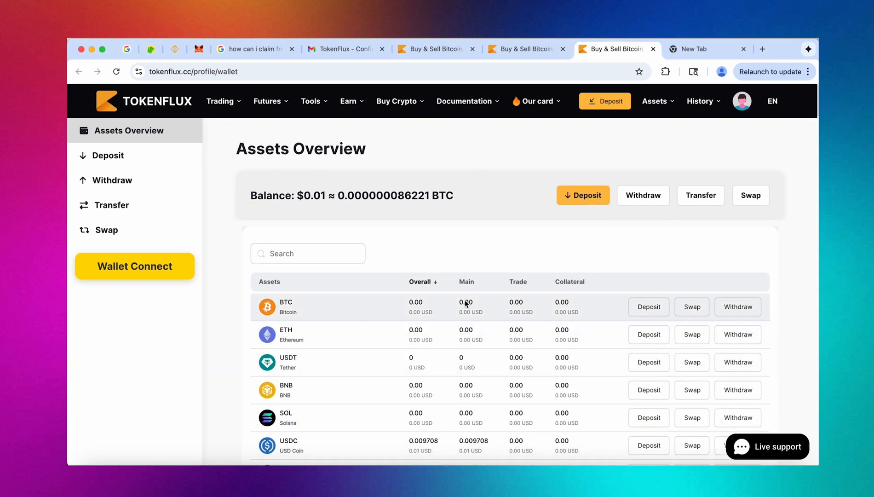
left_click(713, 49)
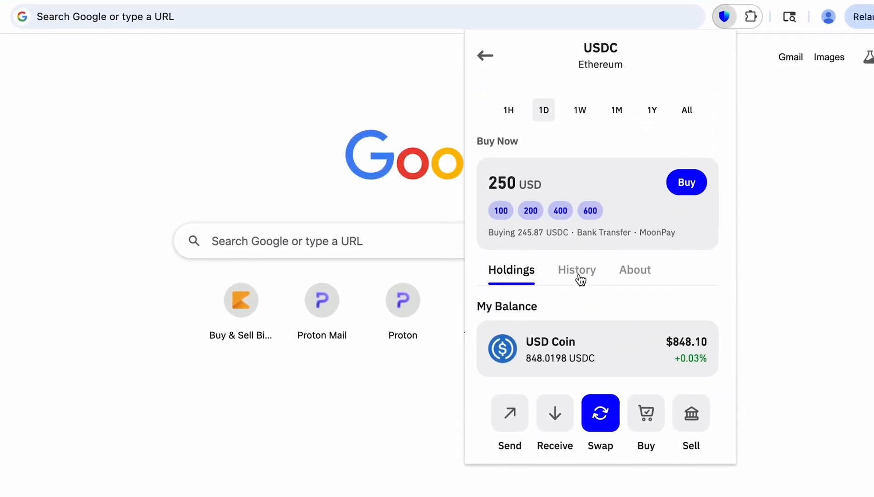
Confirm about 848.02 USDC in Trust Wallet and view its USDC History.
left_click(576, 272)
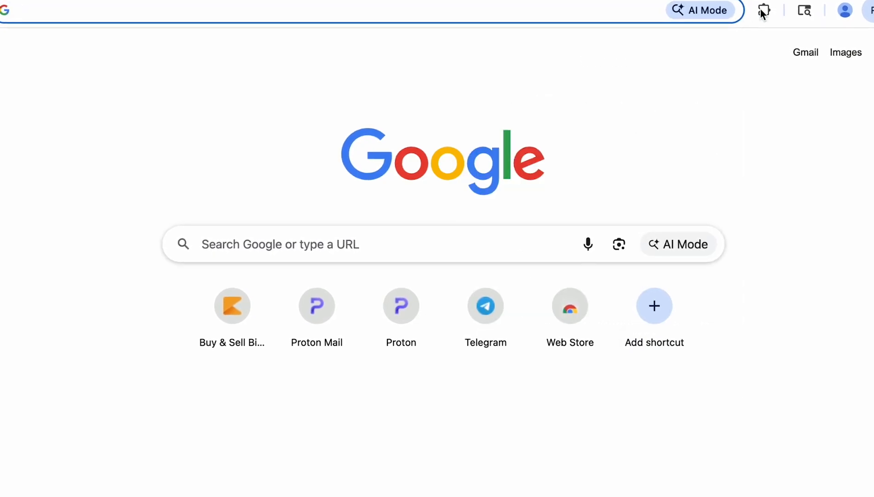
left_click(764, 10)
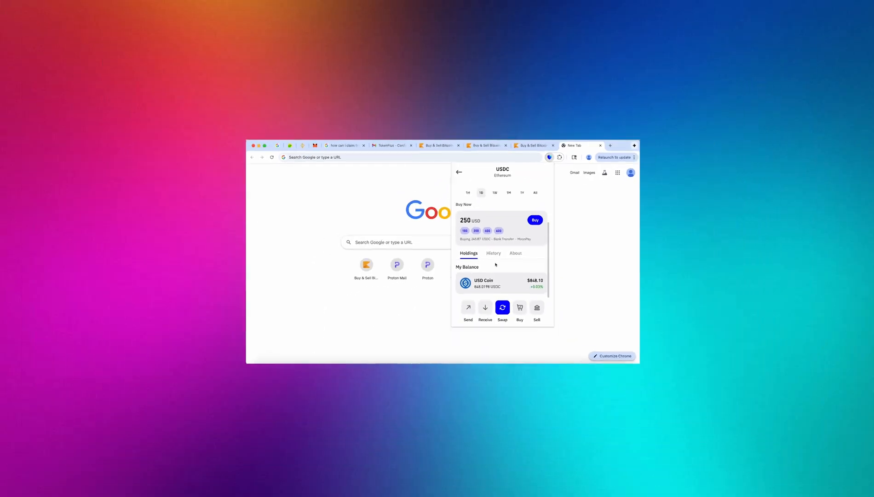
left_click(493, 252)
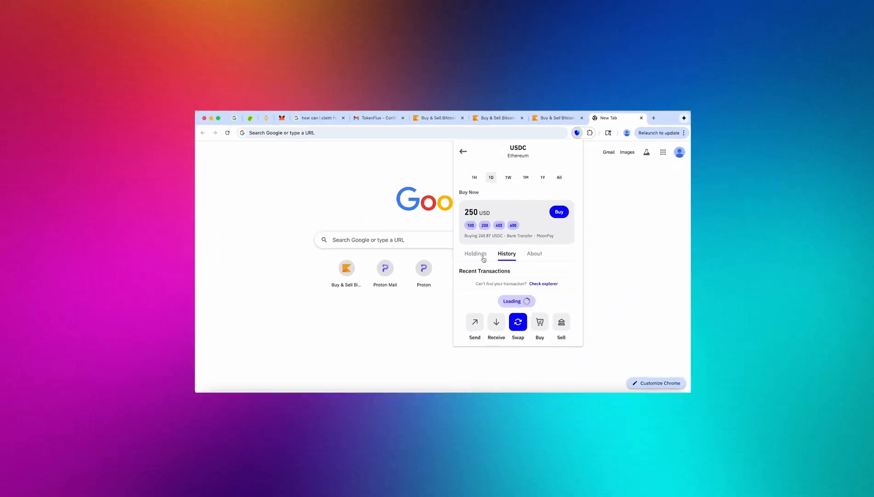